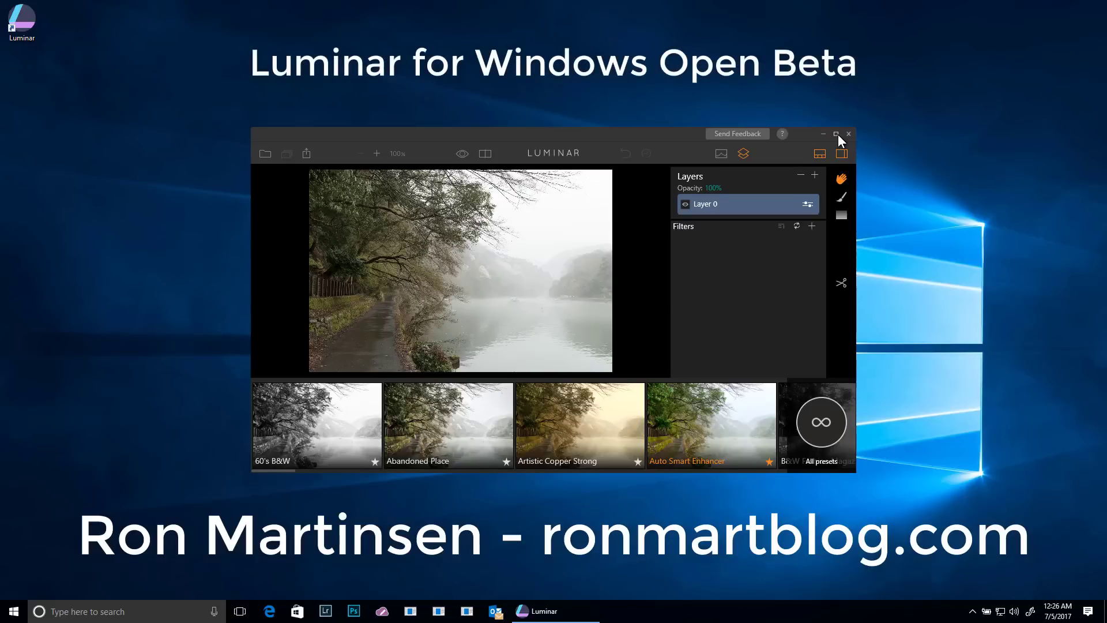
Step: Maximize the Luminar window so the misty river photo fills the screen
{"action": "left_click", "coordinate": [835, 134]}
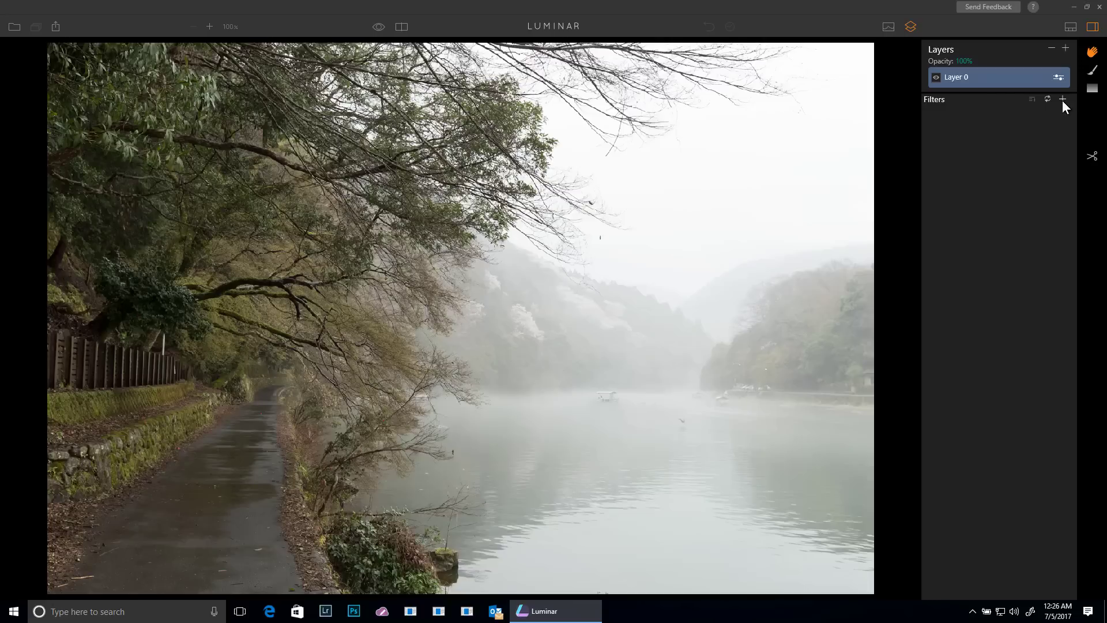
Step: Browse the Add Filters catalogue through Color, Creative, Tonal and Detail, ending on the New group
{"action": "left_click", "coordinate": [1062, 99]}
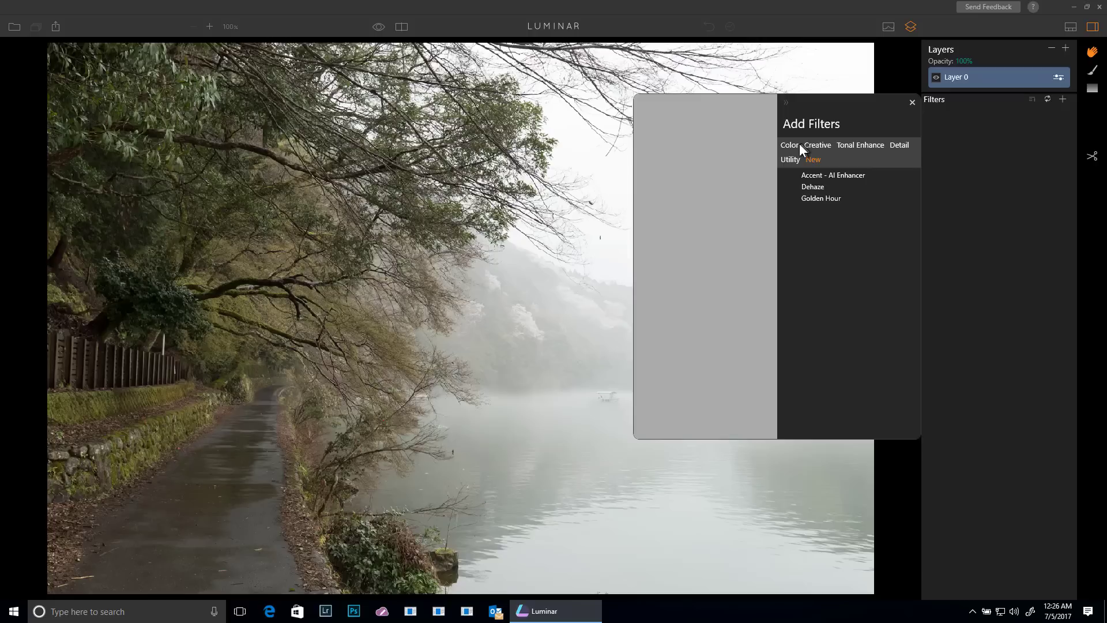
{"action": "left_click", "coordinate": [788, 146]}
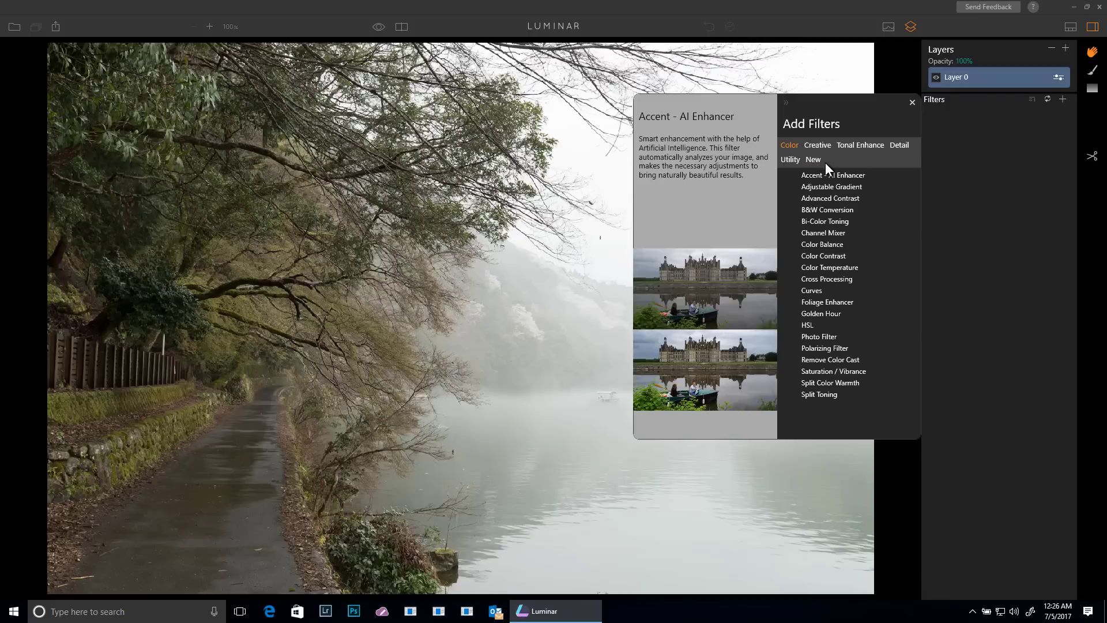
{"action": "left_click", "coordinate": [816, 146]}
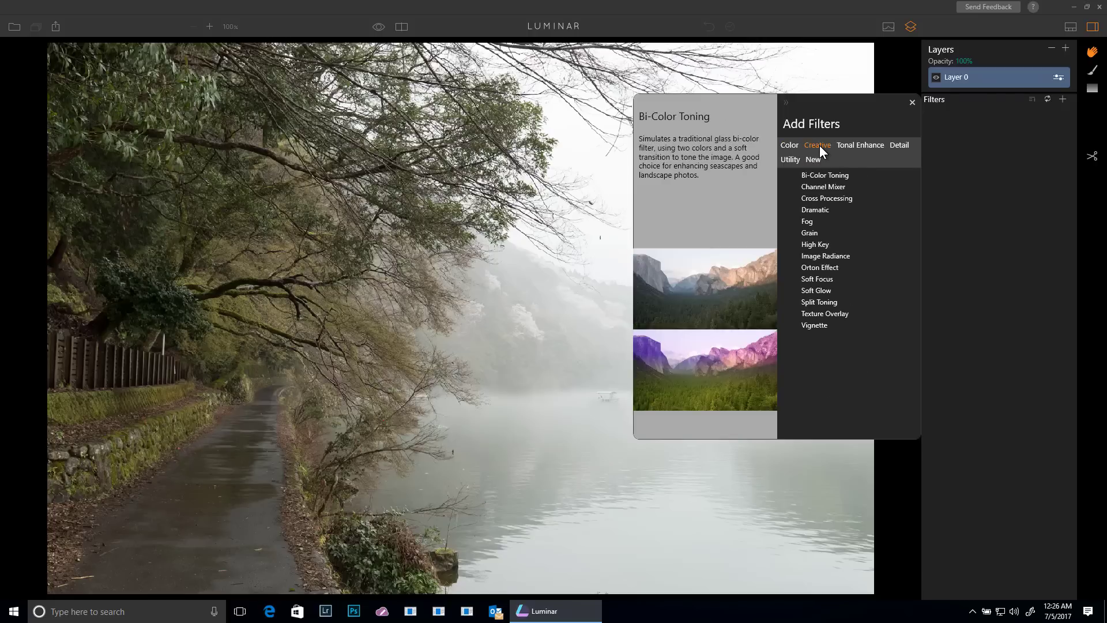
{"action": "left_click", "coordinate": [860, 145]}
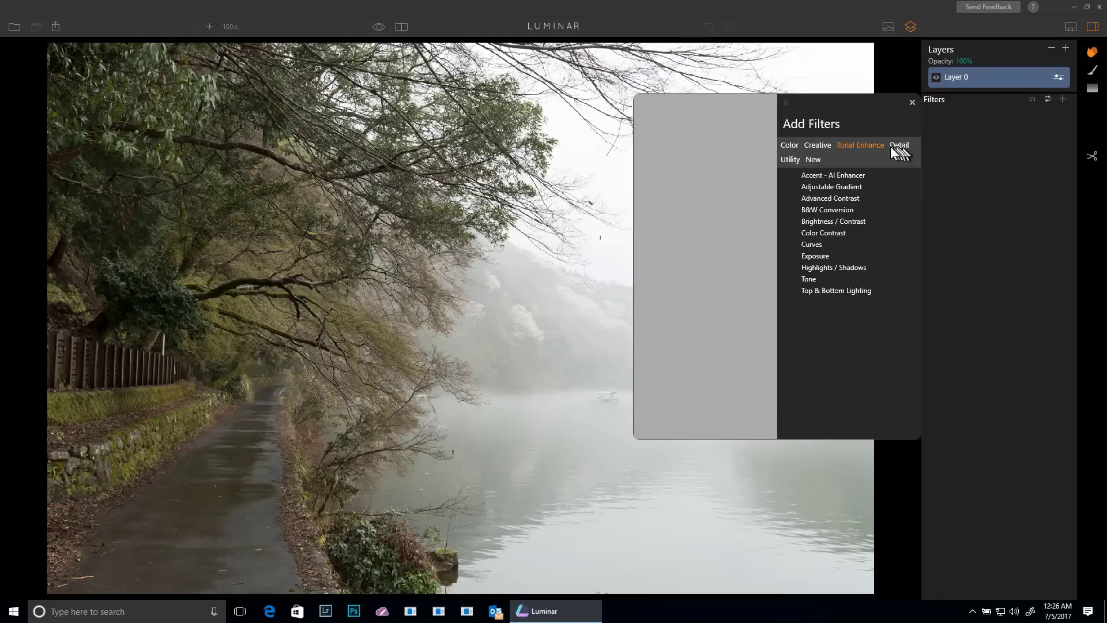
{"action": "left_click", "coordinate": [899, 145]}
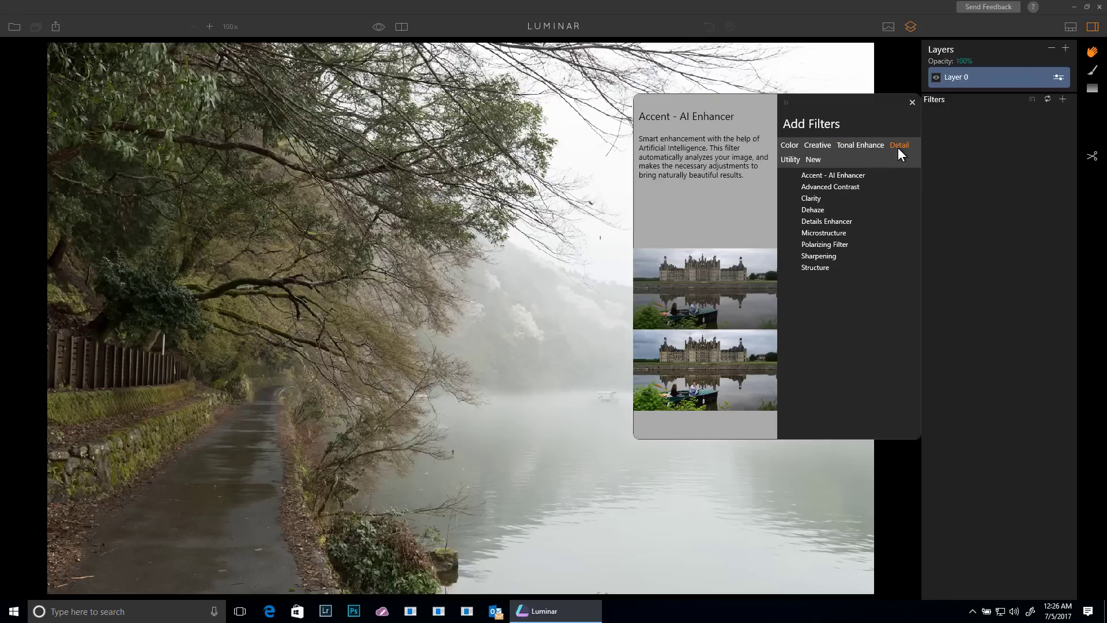
{"action": "mouse_move", "coordinate": [811, 198]}
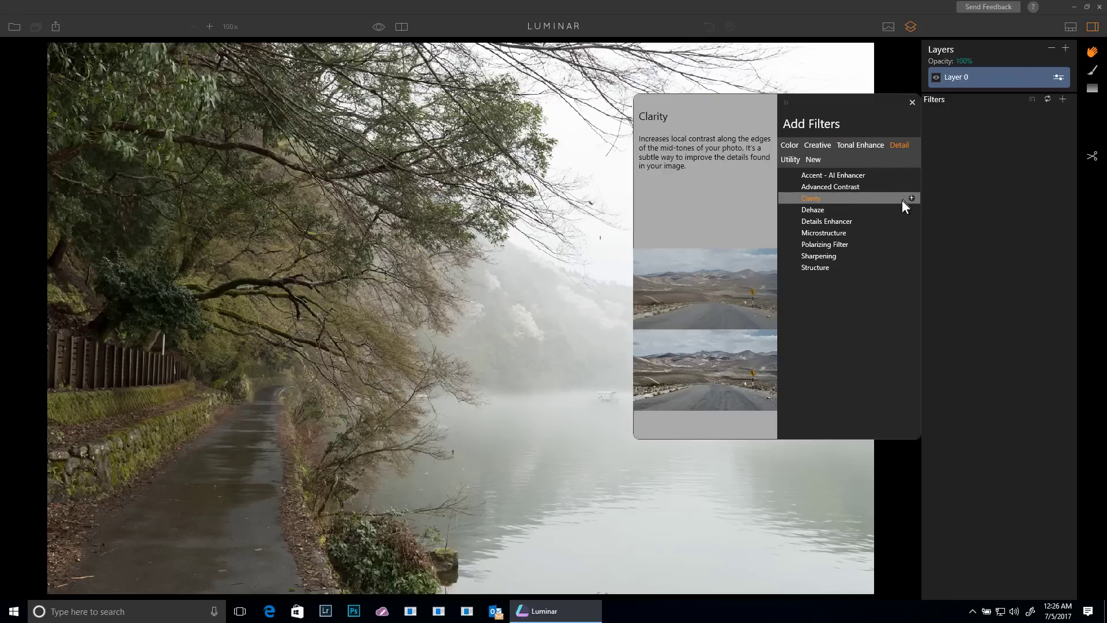
{"action": "left_click", "coordinate": [860, 145]}
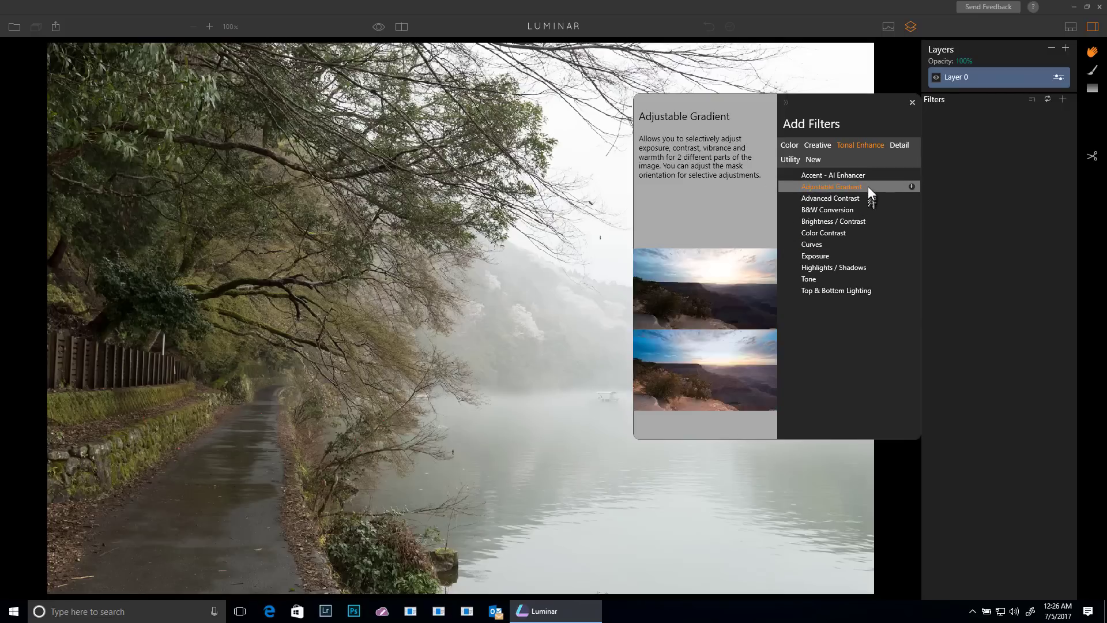
{"action": "mouse_move", "coordinate": [833, 176]}
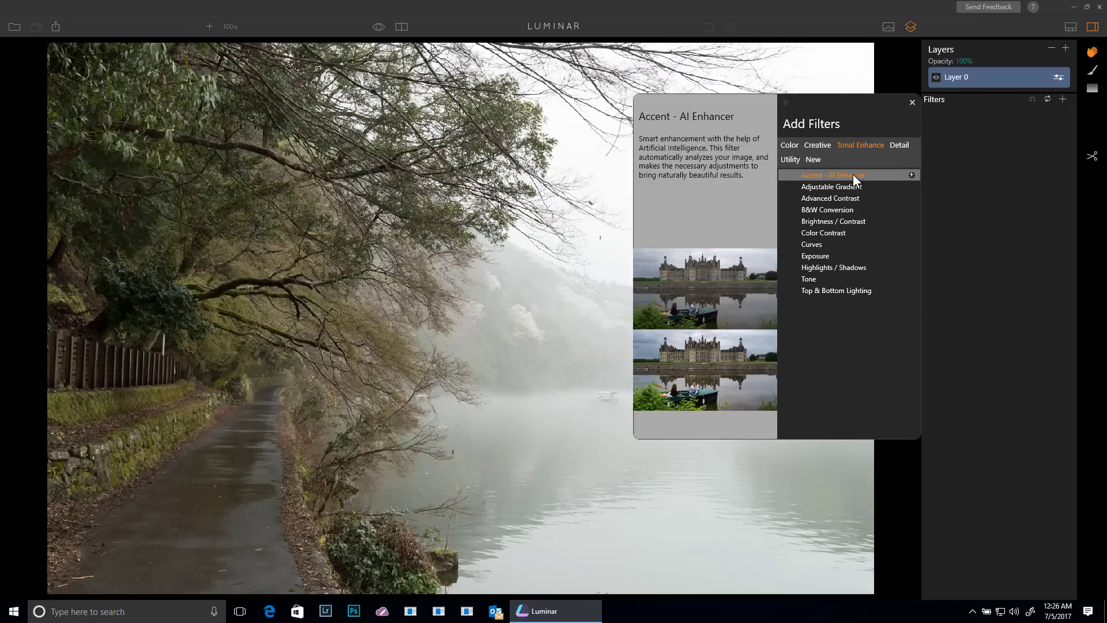
{"action": "left_click", "coordinate": [813, 159]}
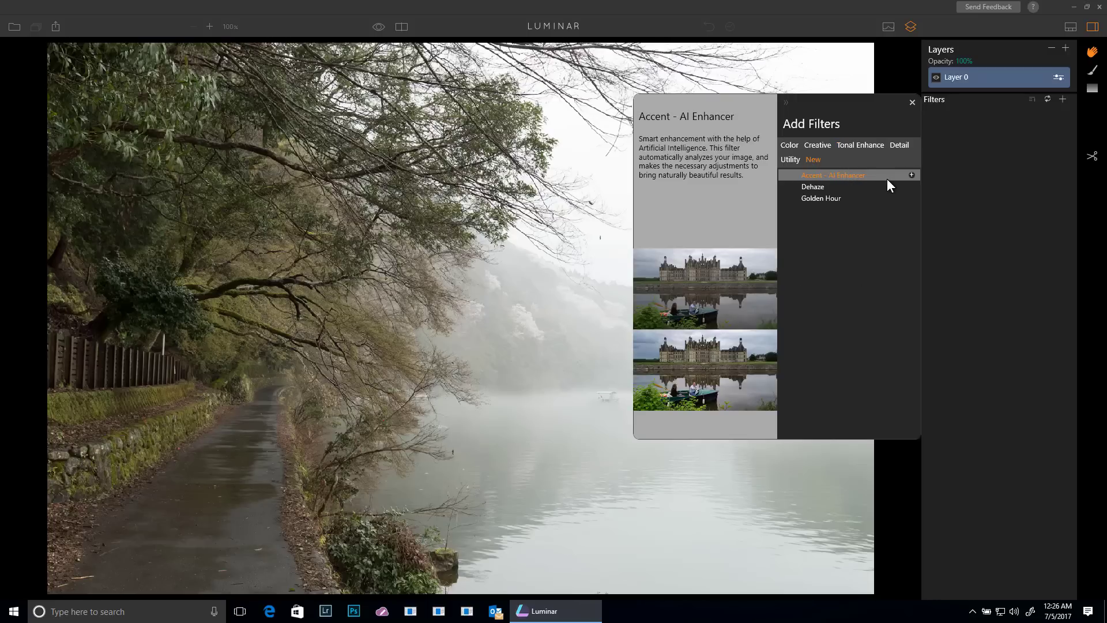
{"action": "mouse_move", "coordinate": [884, 182]}
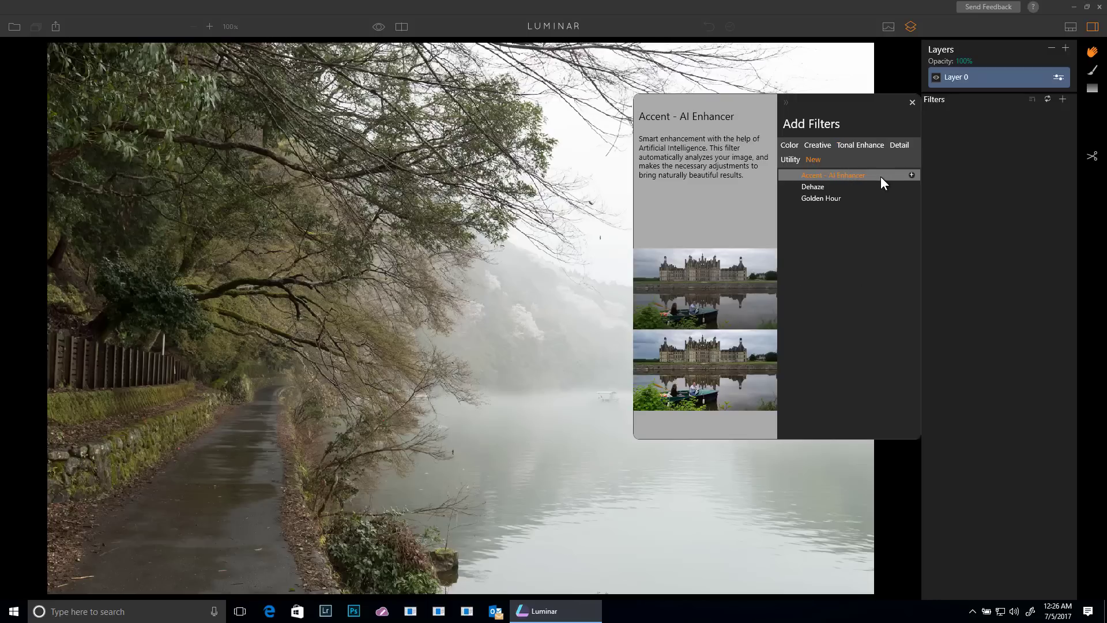
Step: Add the Accent - AI Enhancer filter and lower its Boost to about 51
{"action": "left_click", "coordinate": [911, 175]}
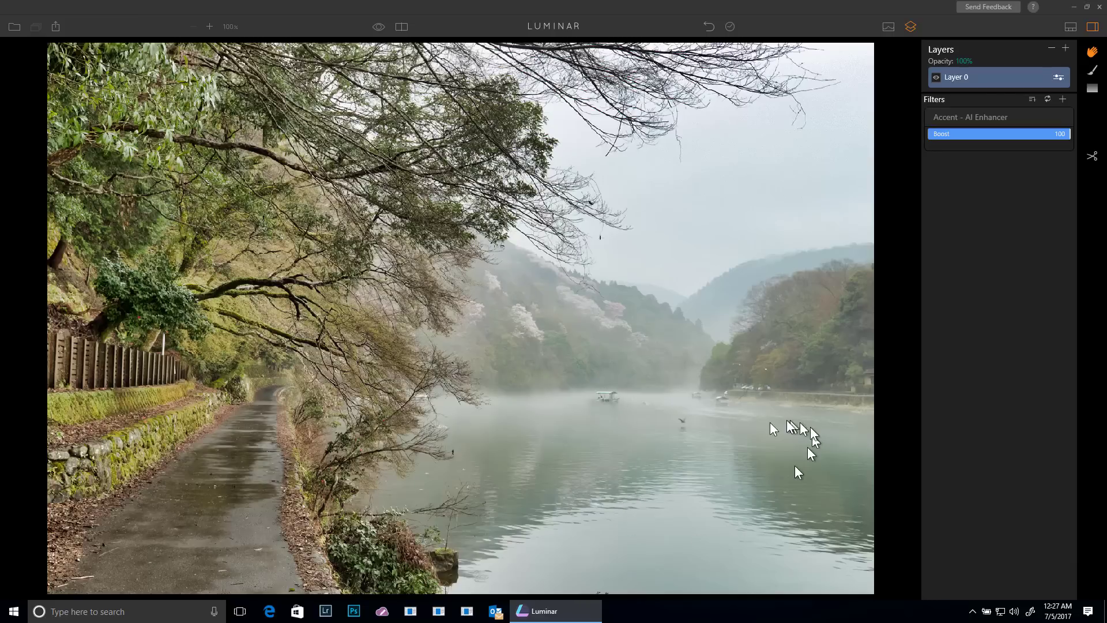
{"action": "mouse_move", "coordinate": [569, 347]}
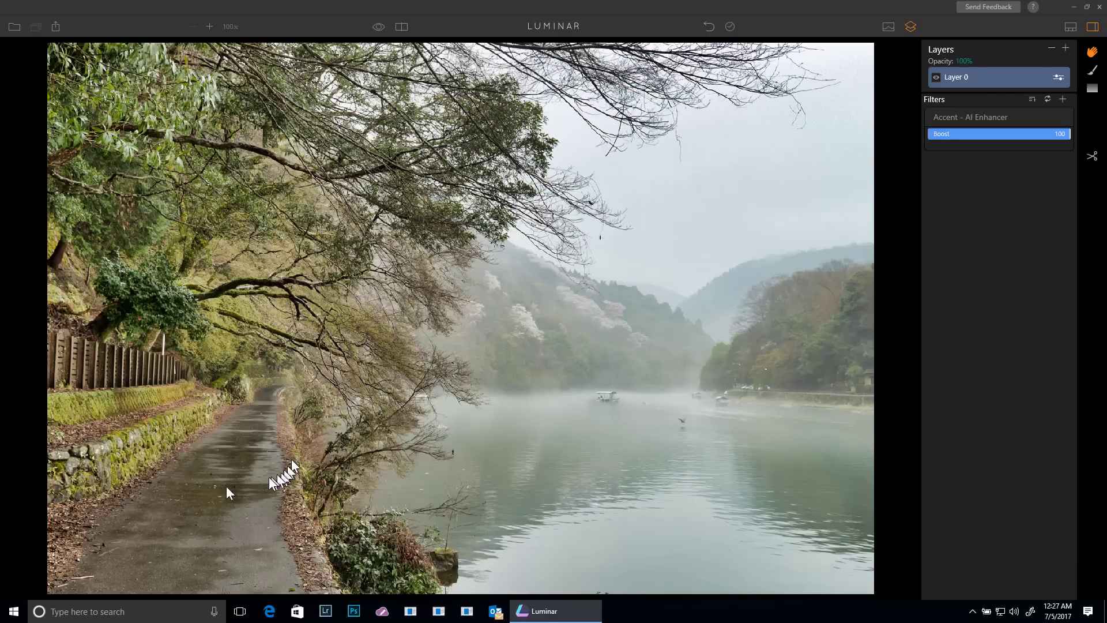
{"action": "mouse_move", "coordinate": [155, 459]}
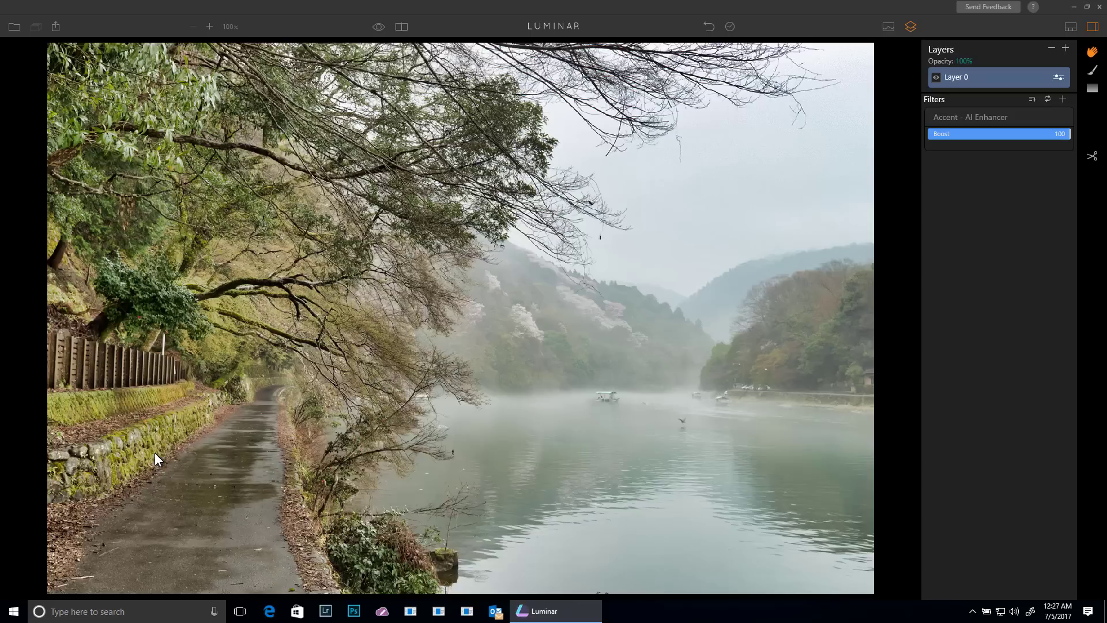
{"action": "mouse_move", "coordinate": [1031, 201]}
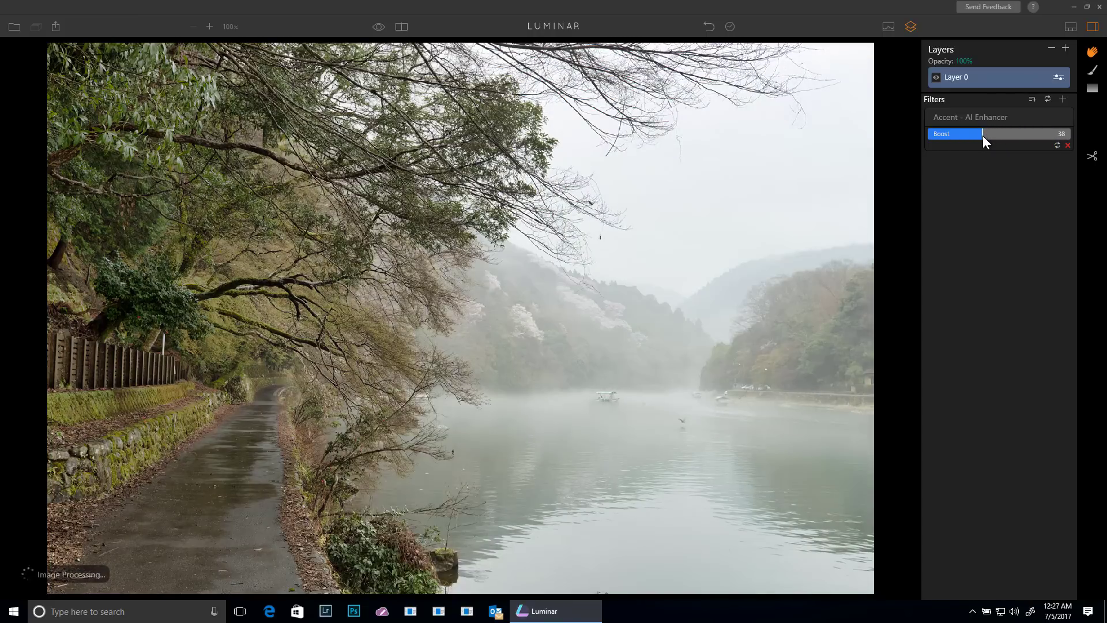
{"action": "left_click_drag", "start_coordinate": [957, 134], "coordinate": [998, 134]}
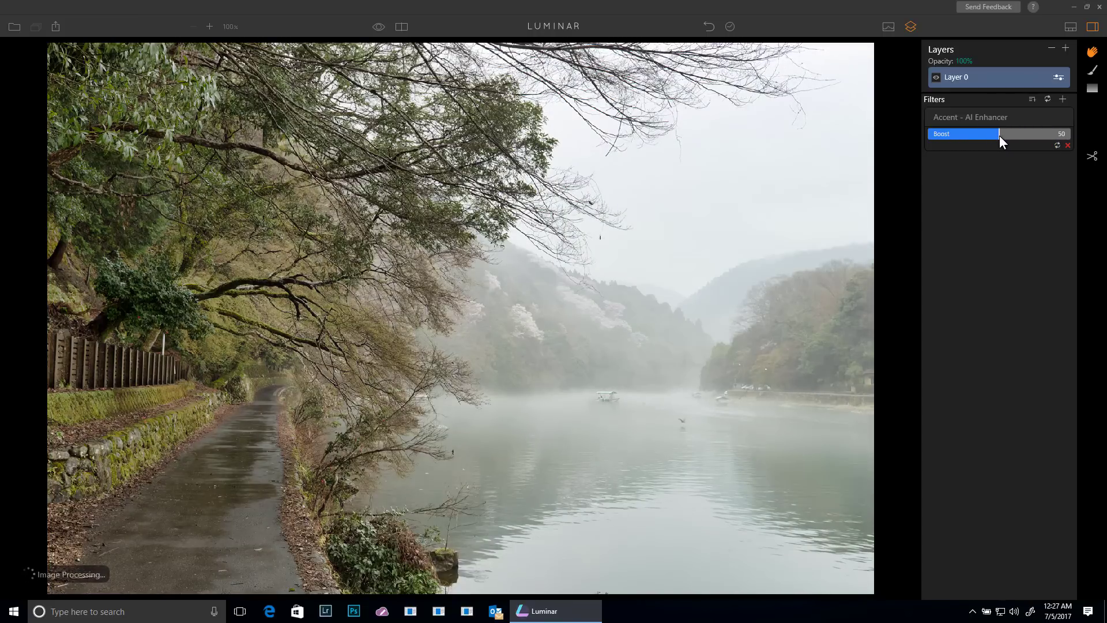
{"action": "left_click_drag", "start_coordinate": [999, 134], "coordinate": [1000, 133]}
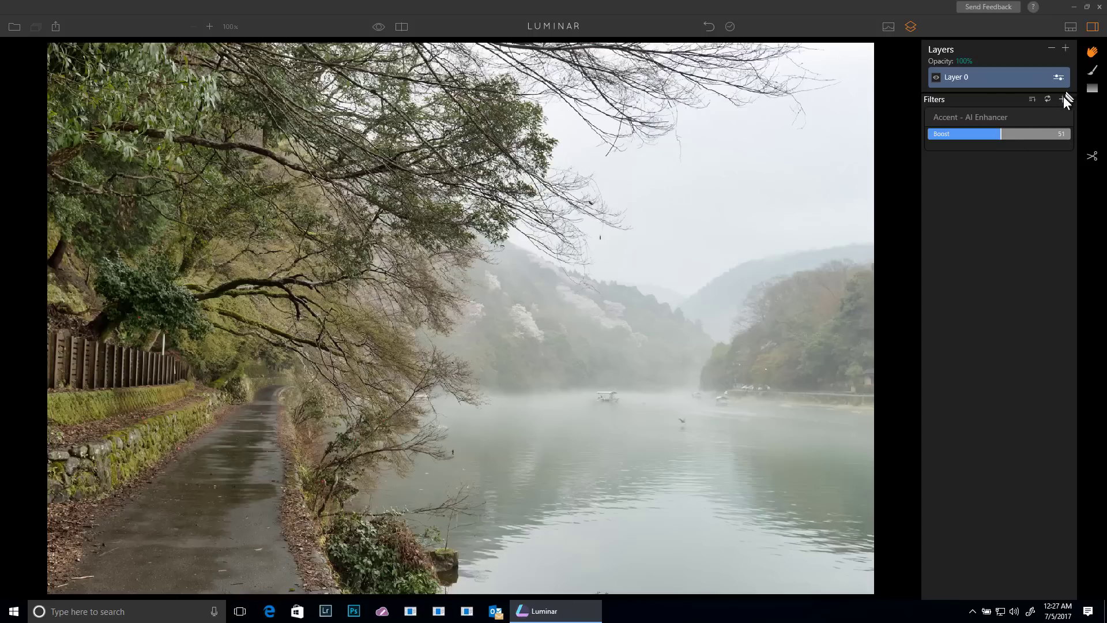
Step: Add the Foliage Enhancer color filter at Amount 17 and compare against the original
{"action": "left_click", "coordinate": [1064, 99]}
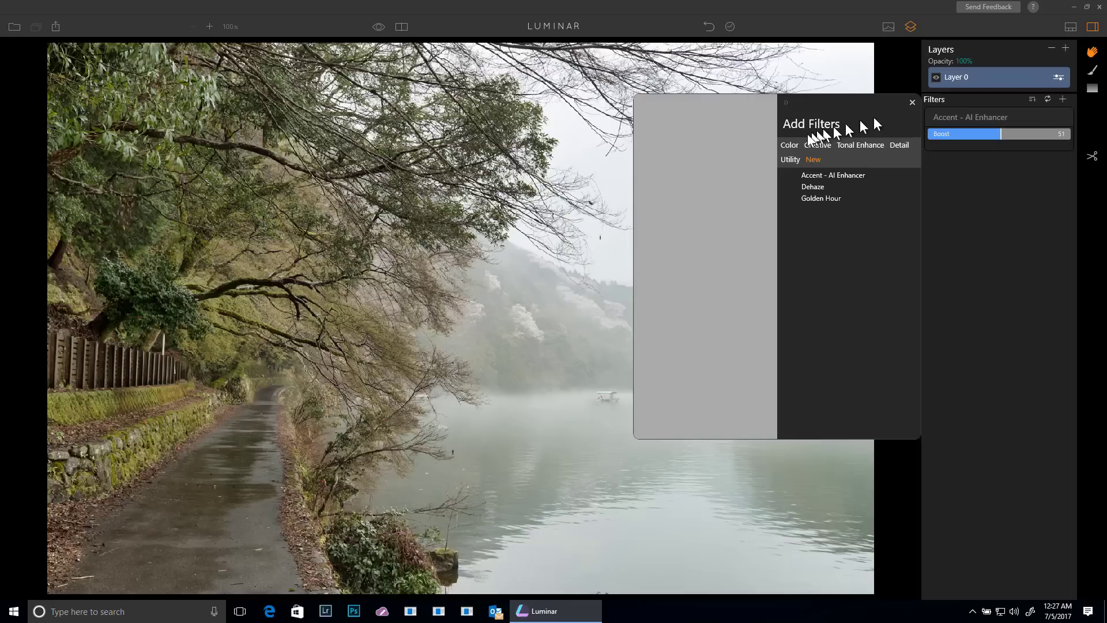
{"action": "left_click", "coordinate": [788, 145]}
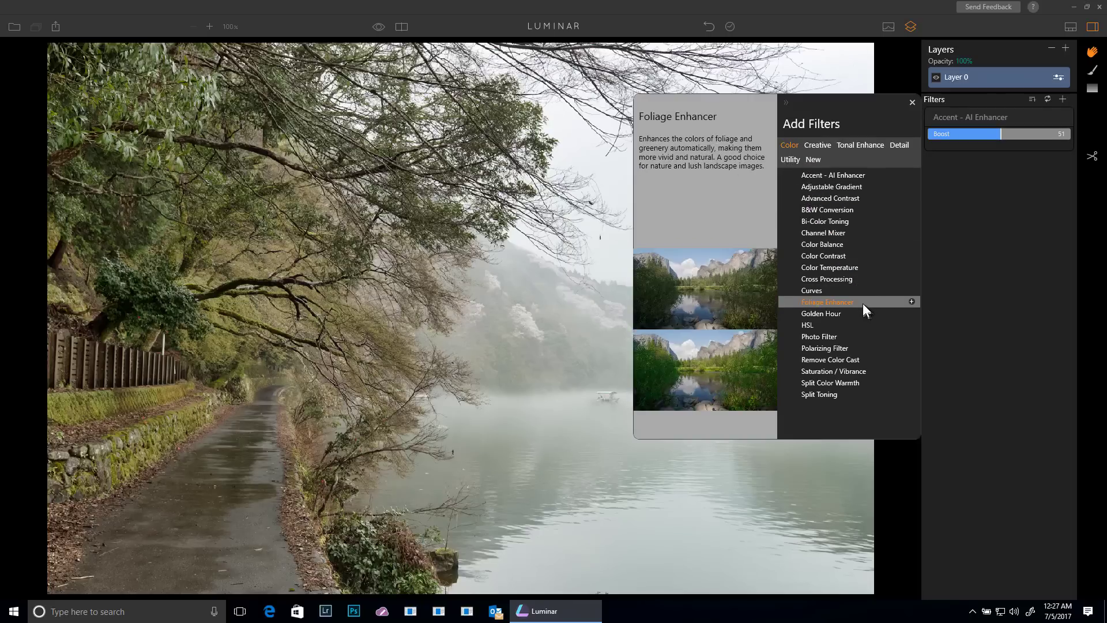
{"action": "left_click", "coordinate": [827, 301]}
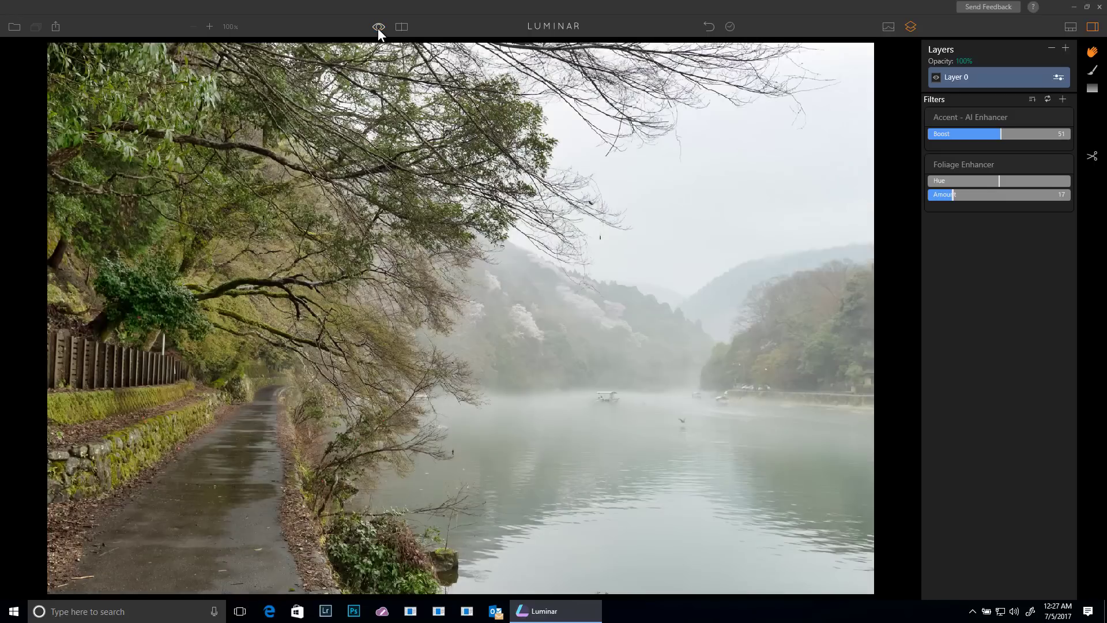
{"action": "left_click", "coordinate": [378, 27]}
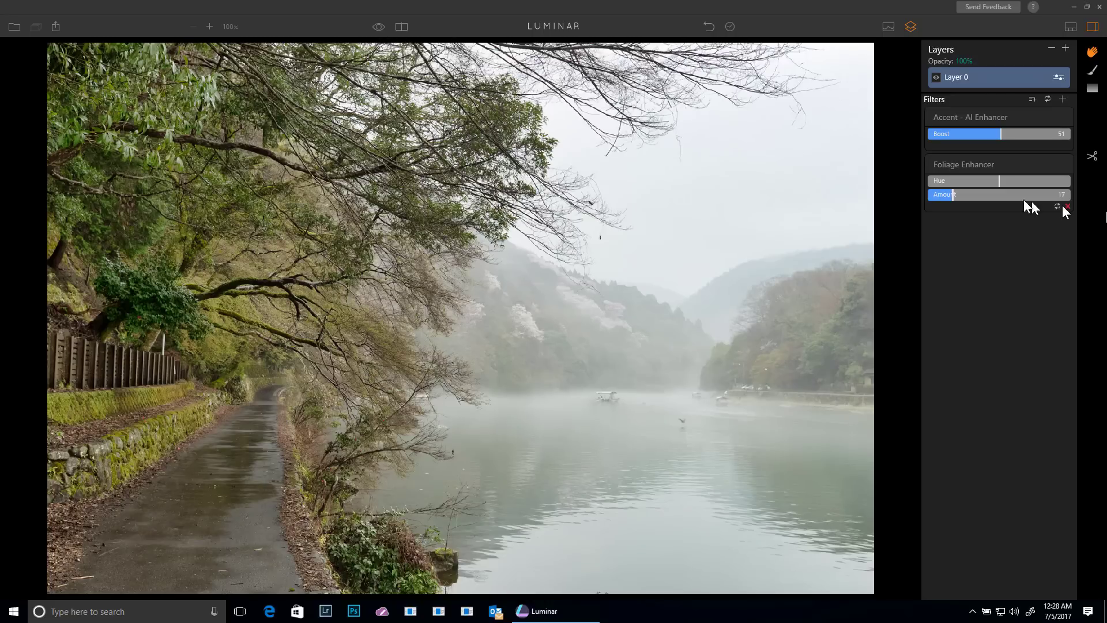
Step: Add the Dehaze filter from the New group and raise its Amount to 24
{"action": "left_click", "coordinate": [1062, 99]}
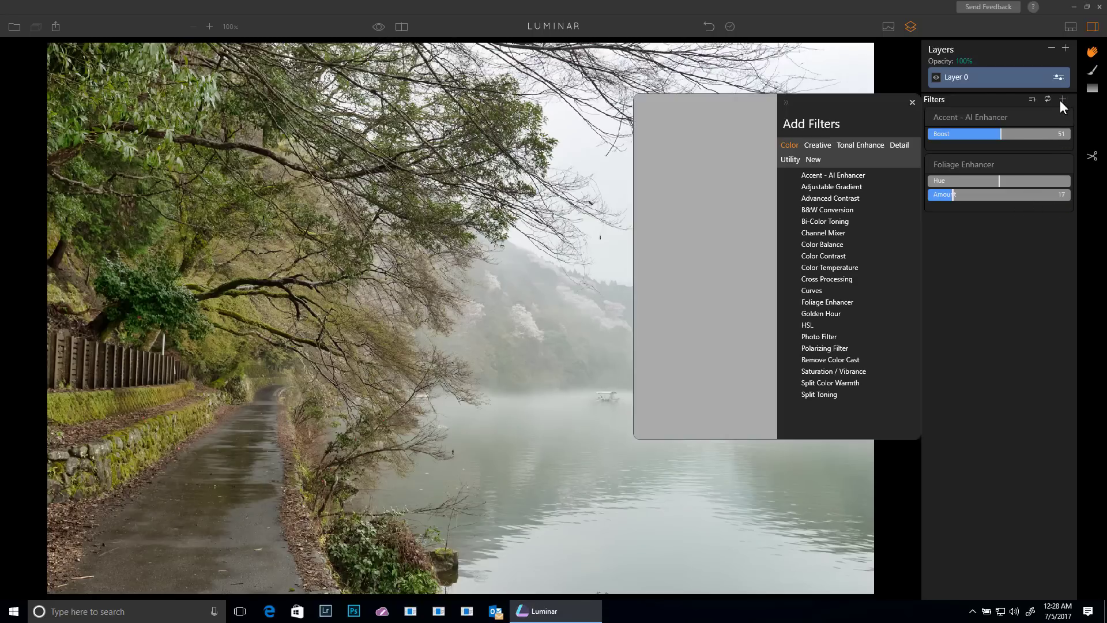
{"action": "left_click", "coordinate": [813, 159]}
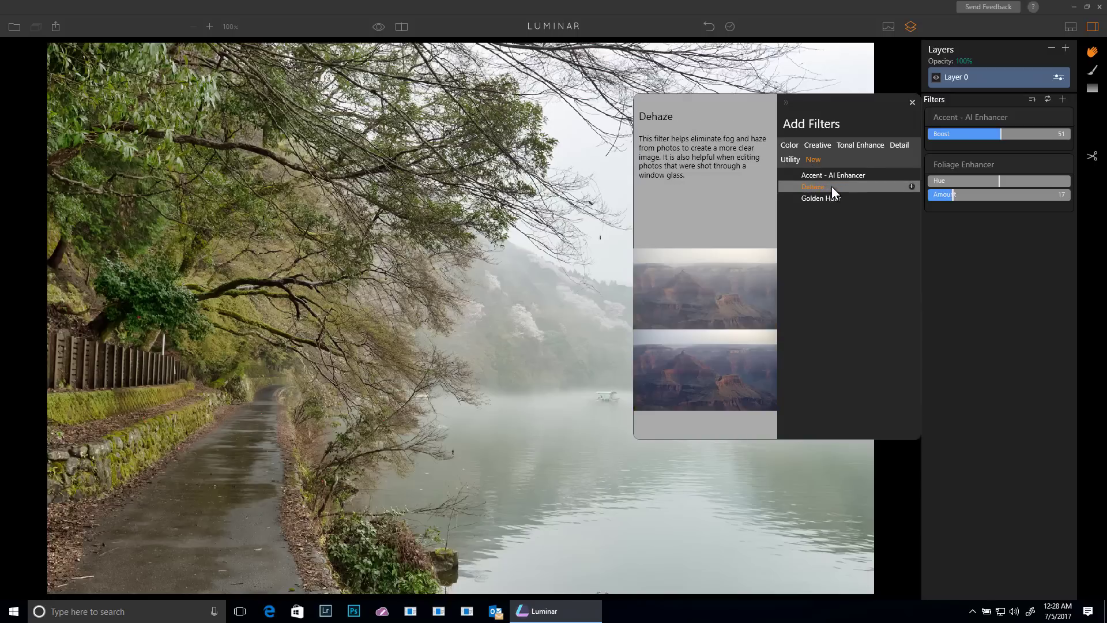
{"action": "left_click", "coordinate": [813, 186]}
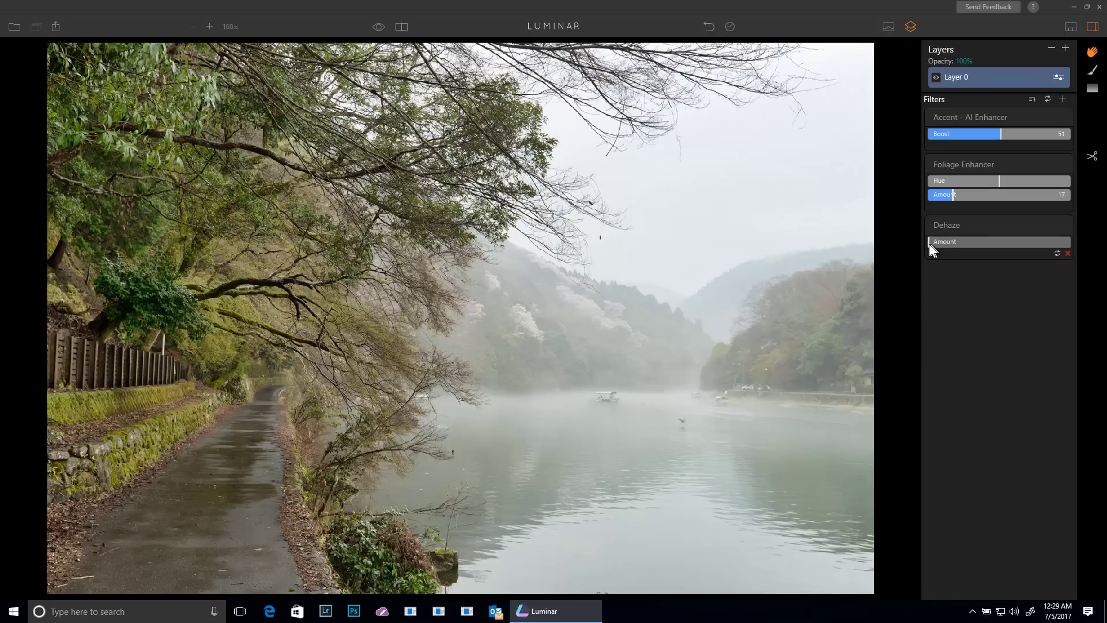
{"action": "left_click_drag", "start_coordinate": [932, 241], "coordinate": [954, 241]}
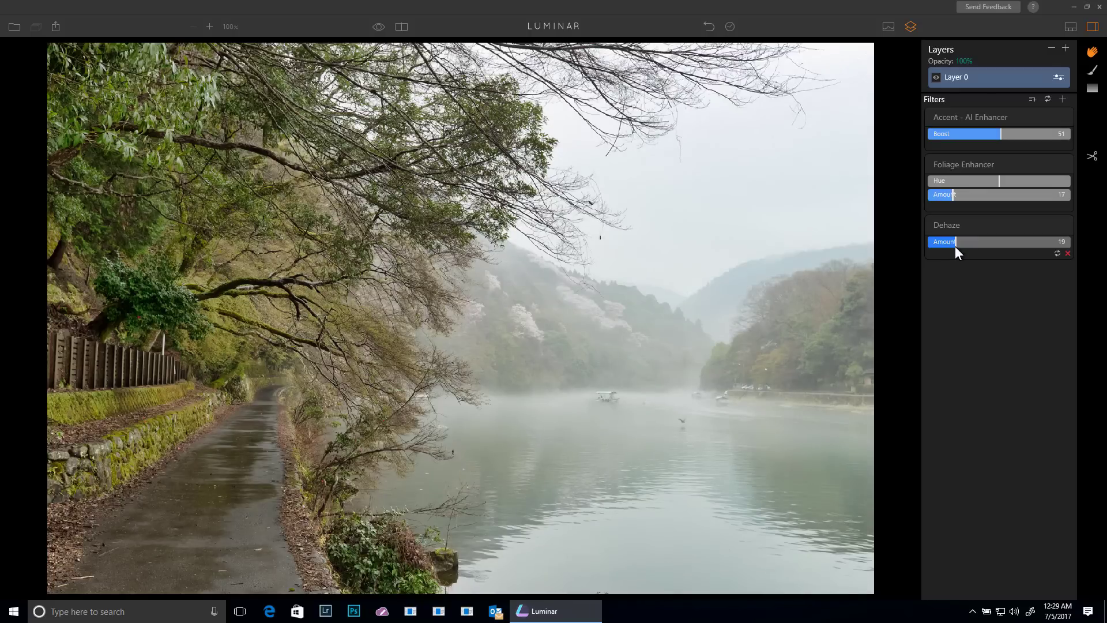
{"action": "left_click_drag", "start_coordinate": [955, 241], "coordinate": [960, 241]}
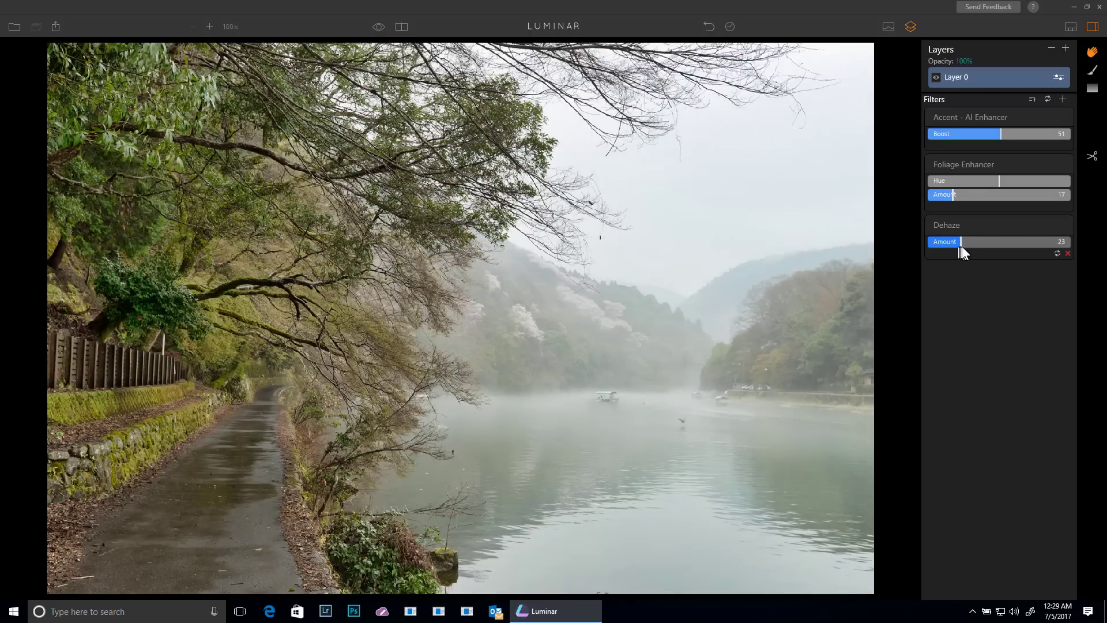
{"action": "left_click_drag", "start_coordinate": [960, 241], "coordinate": [964, 241]}
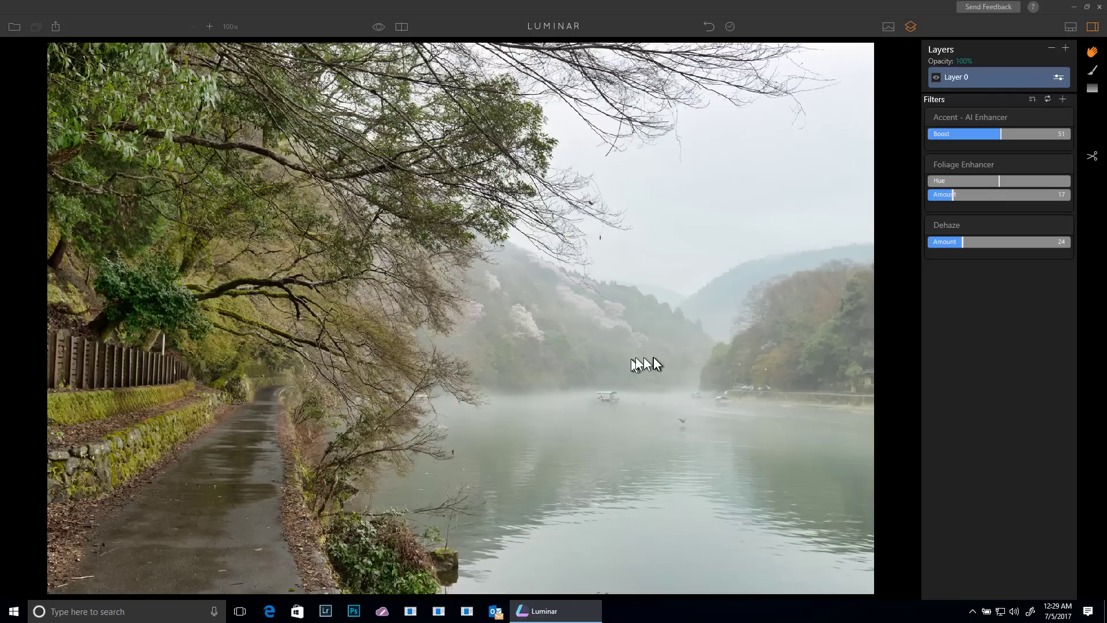
{"action": "mouse_move", "coordinate": [697, 373]}
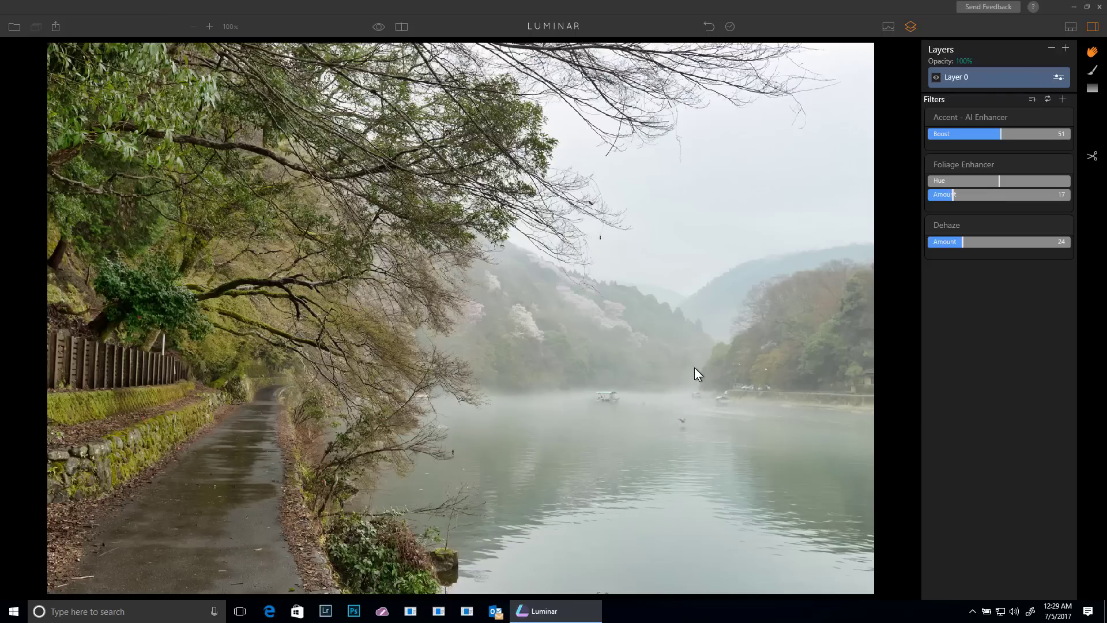
{"action": "mouse_move", "coordinate": [1077, 57]}
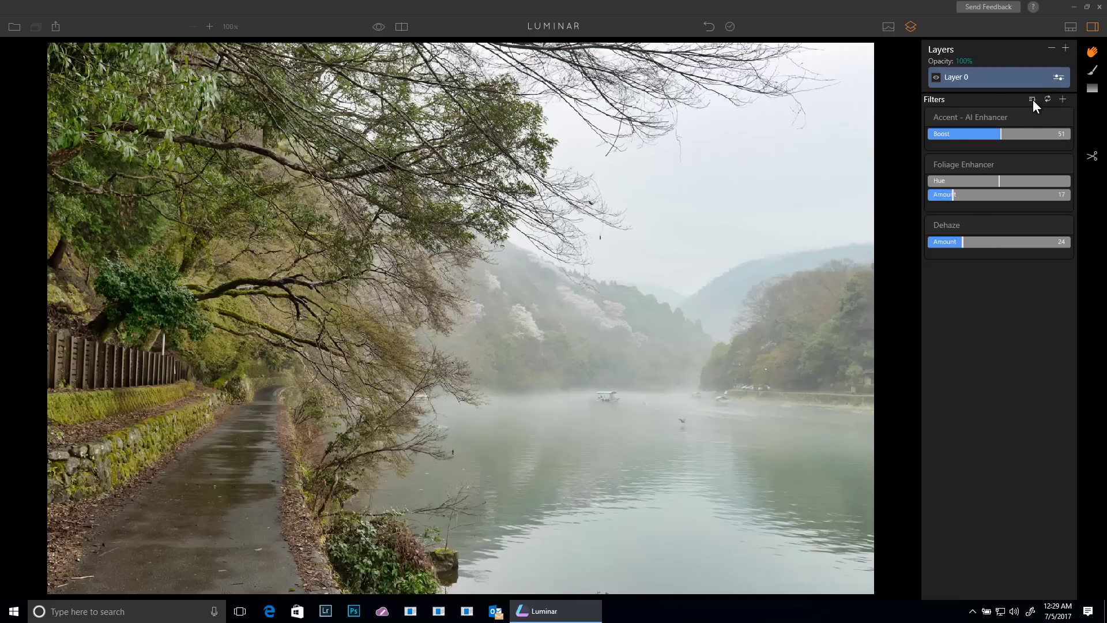
Step: Save the three-filter stack as a user preset named 'Foggy Landscape Fix'
{"action": "left_click", "coordinate": [1031, 99]}
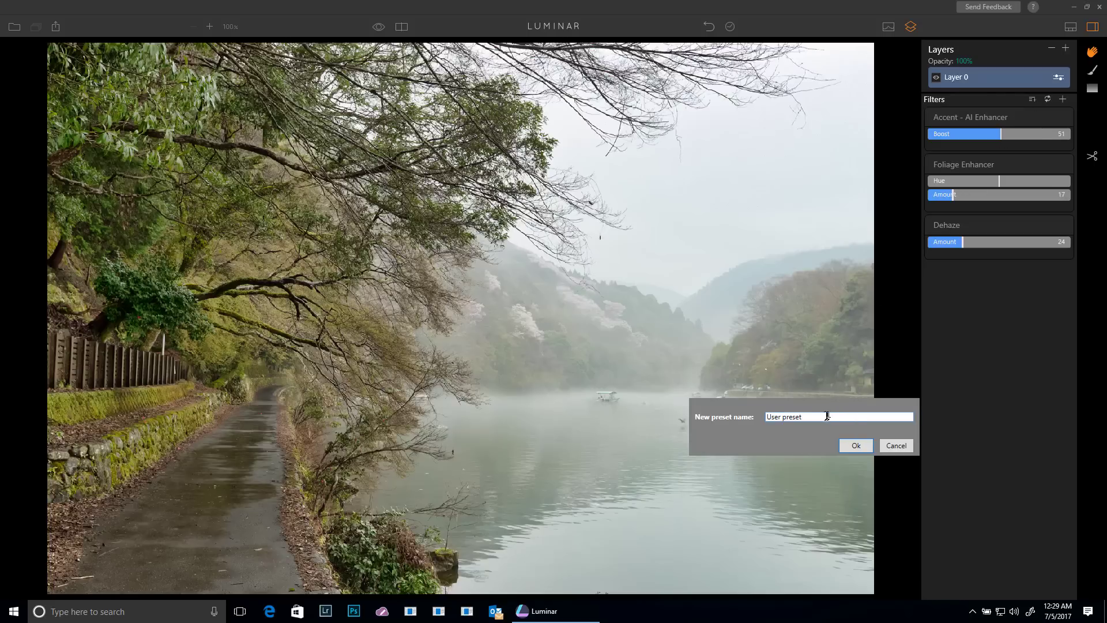
{"action": "triple_click", "coordinate": [812, 416]}
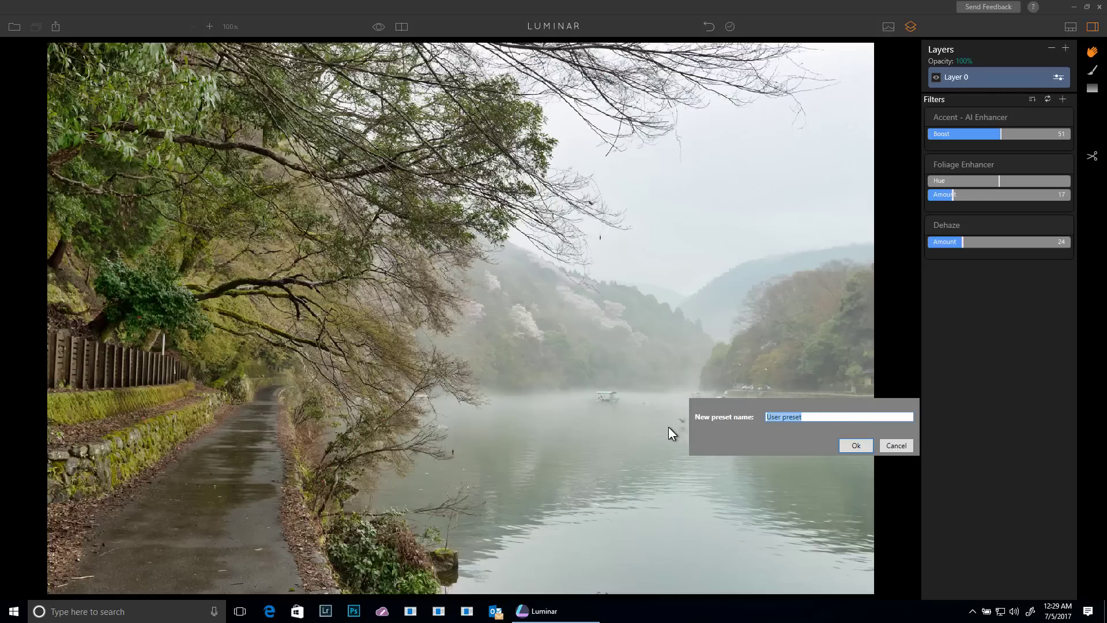
{"action": "type", "text": "ronmartblog"}
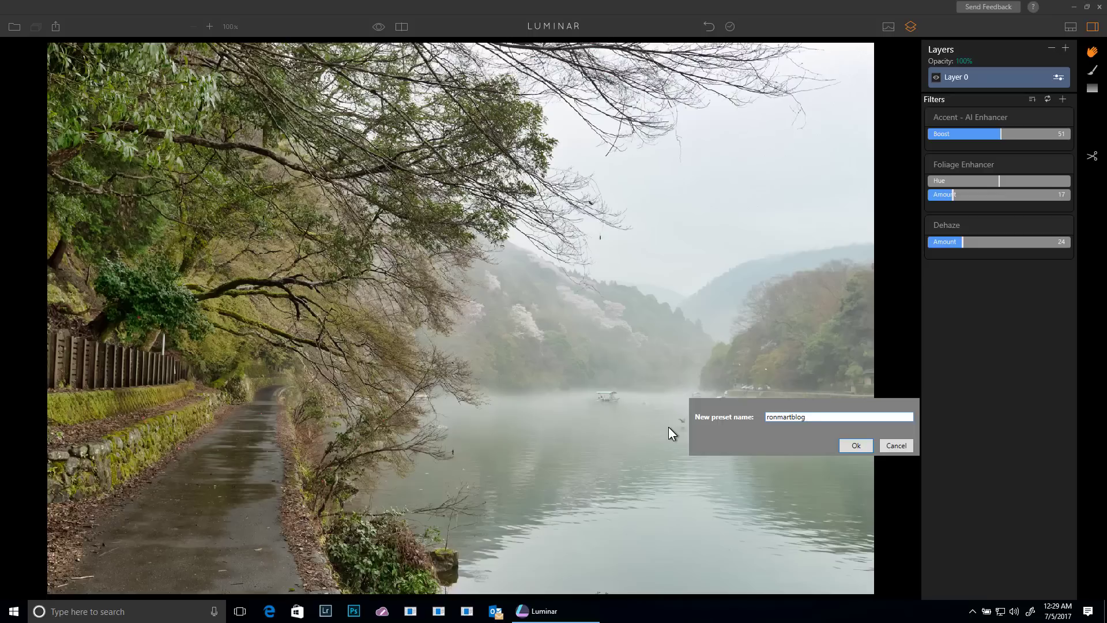
{"action": "type", "text": "Foggy Landscape Fix"}
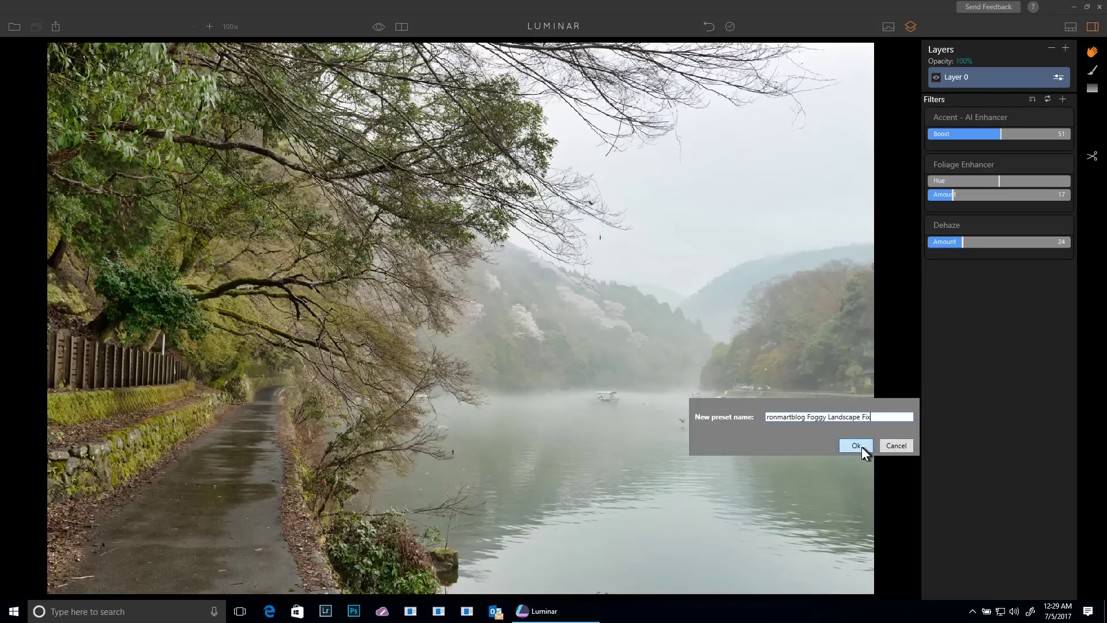
{"action": "left_click", "coordinate": [857, 445]}
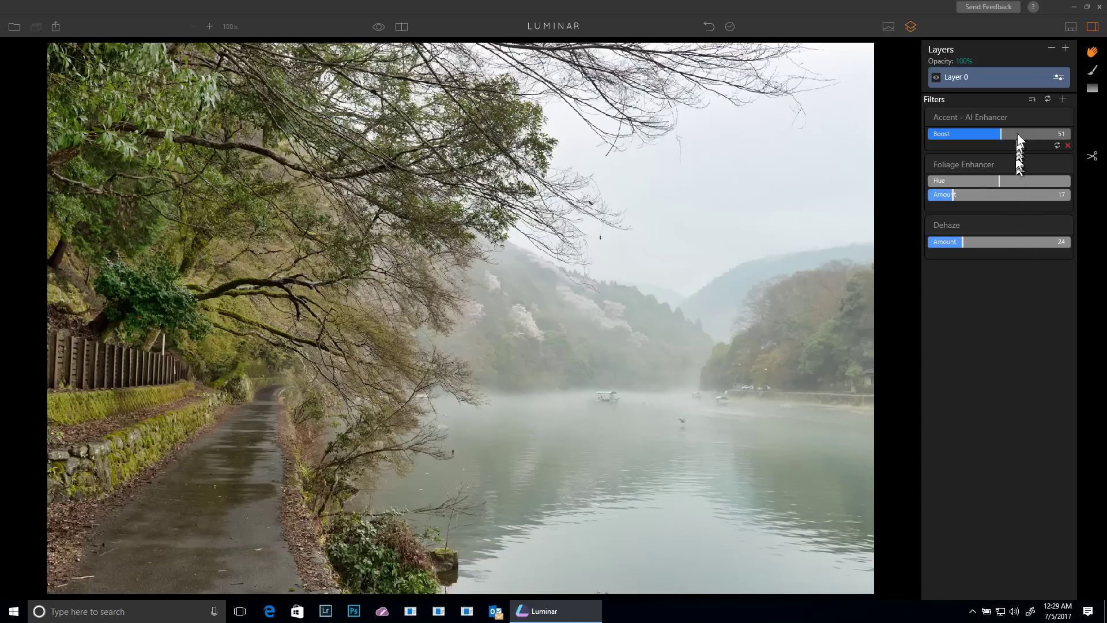
Step: Add a new empty adjustment layer, Layer 1, above Layer 0 and show the filter catalogue
{"action": "left_click", "coordinate": [1065, 48]}
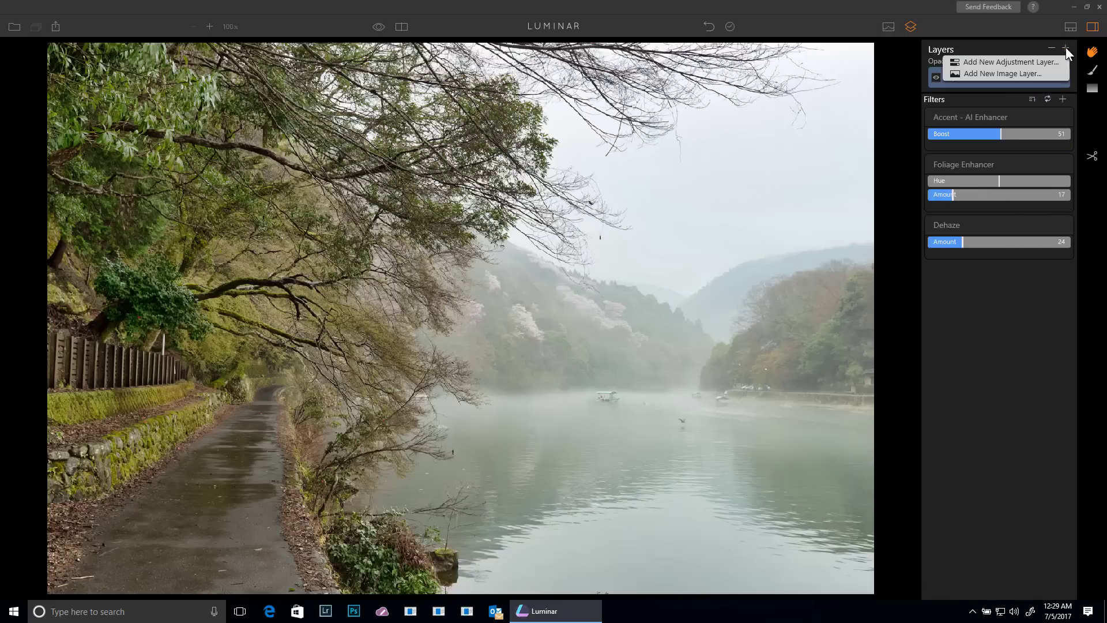
{"action": "left_click", "coordinate": [1005, 74]}
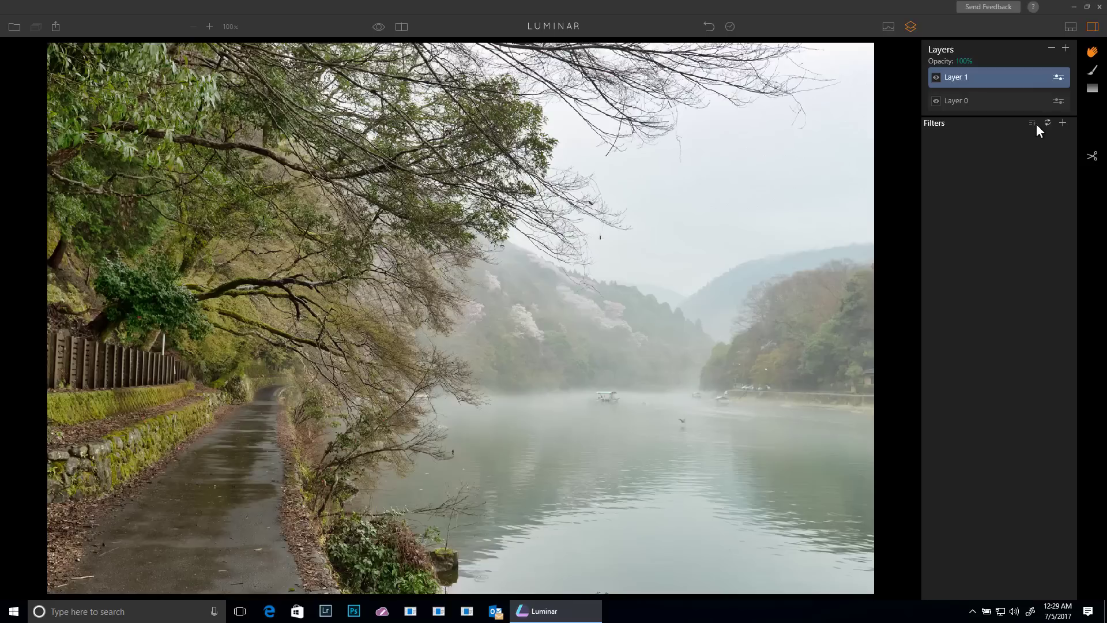
{"action": "mouse_move", "coordinate": [1062, 128]}
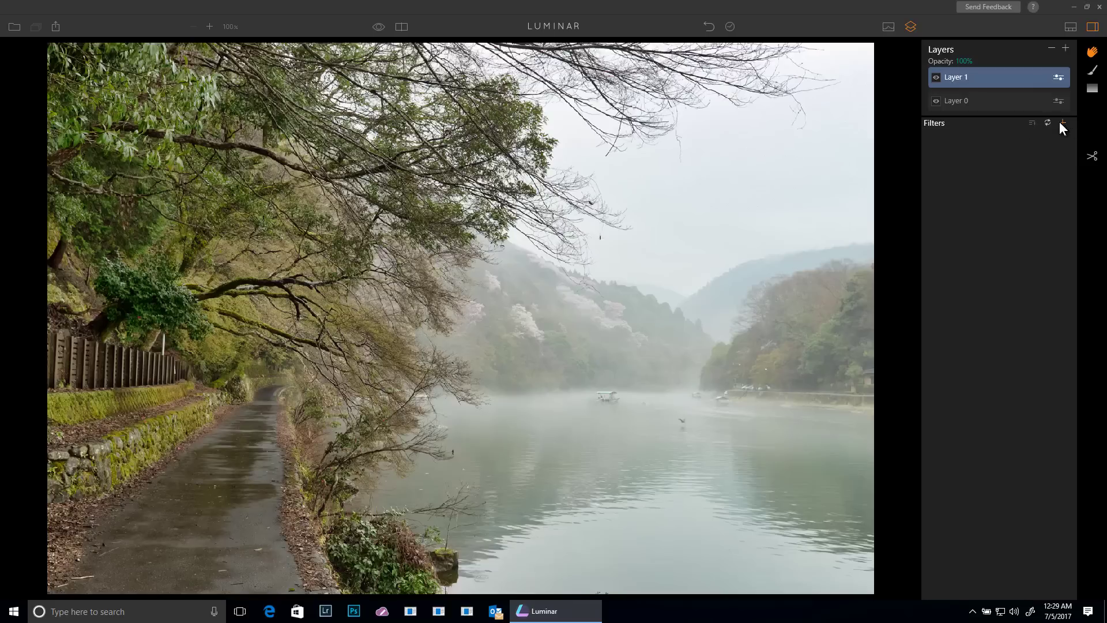
{"action": "left_click", "coordinate": [1062, 123]}
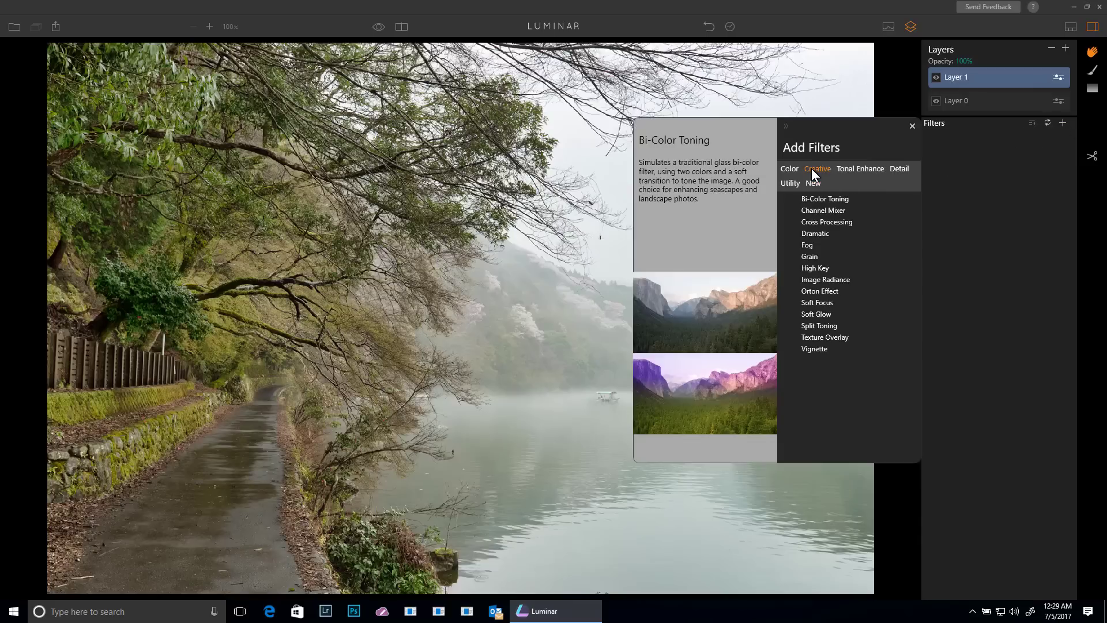
Step: Add a Fog filter on Layer 1, Light Fog type at Amount 40, checking before/after
{"action": "left_click", "coordinate": [807, 244]}
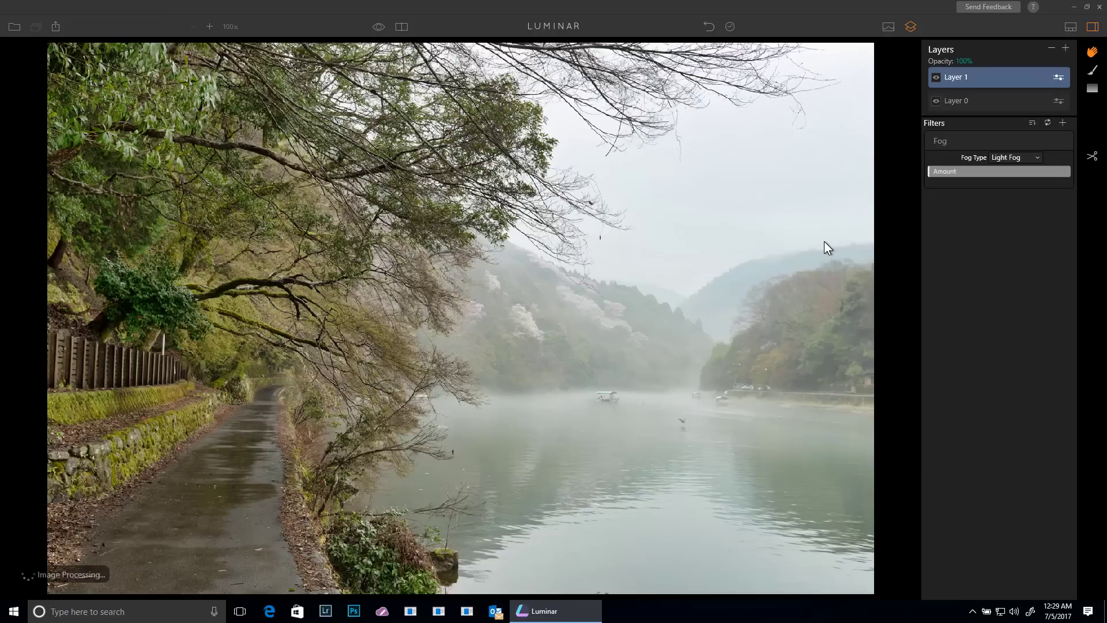
{"action": "left_click", "coordinate": [1015, 157]}
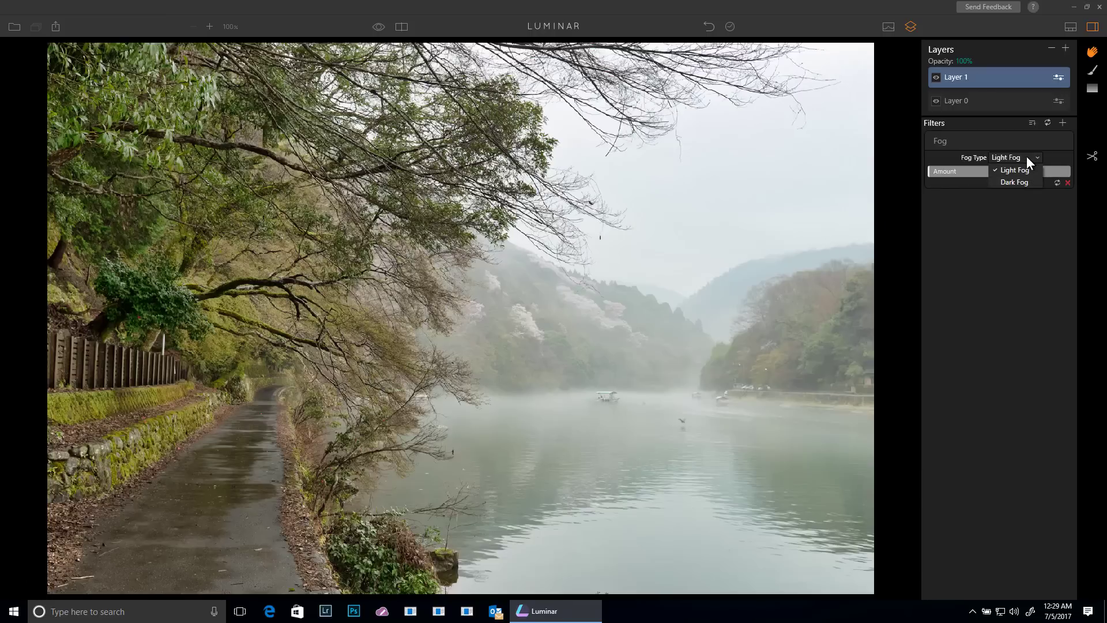
{"action": "left_click", "coordinate": [1015, 170]}
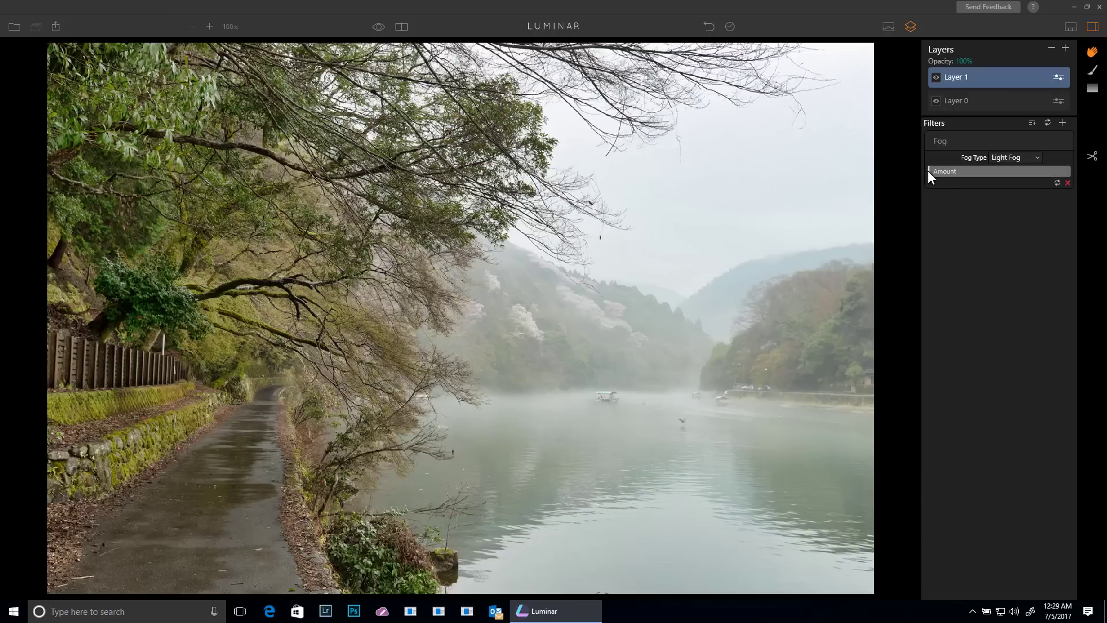
{"action": "left_click_drag", "start_coordinate": [931, 170], "coordinate": [999, 171]}
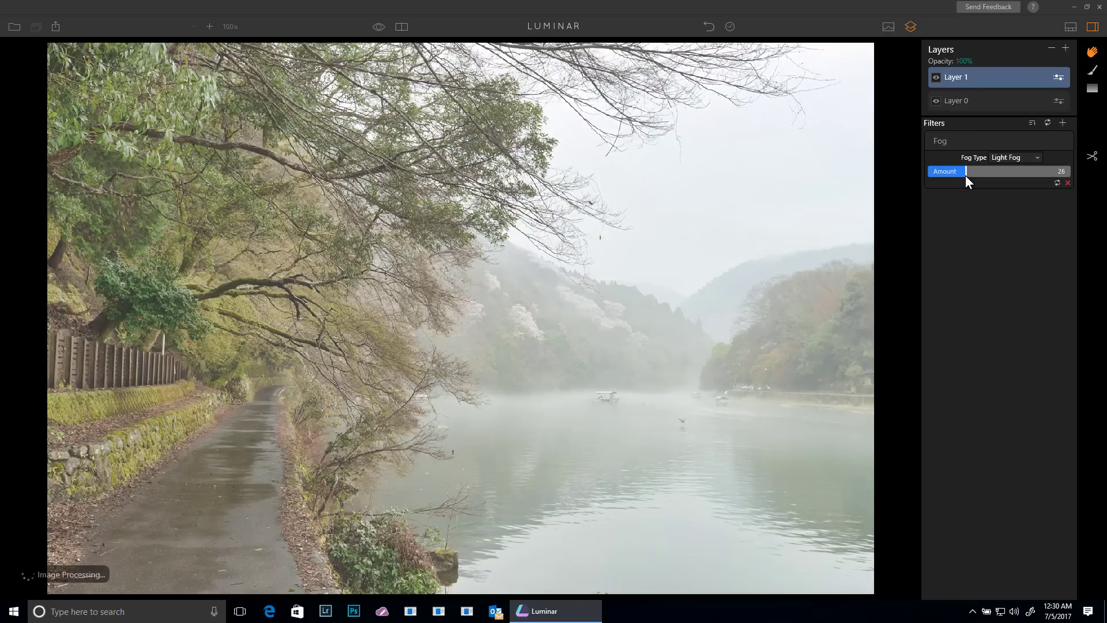
{"action": "left_click_drag", "start_coordinate": [967, 171], "coordinate": [973, 171]}
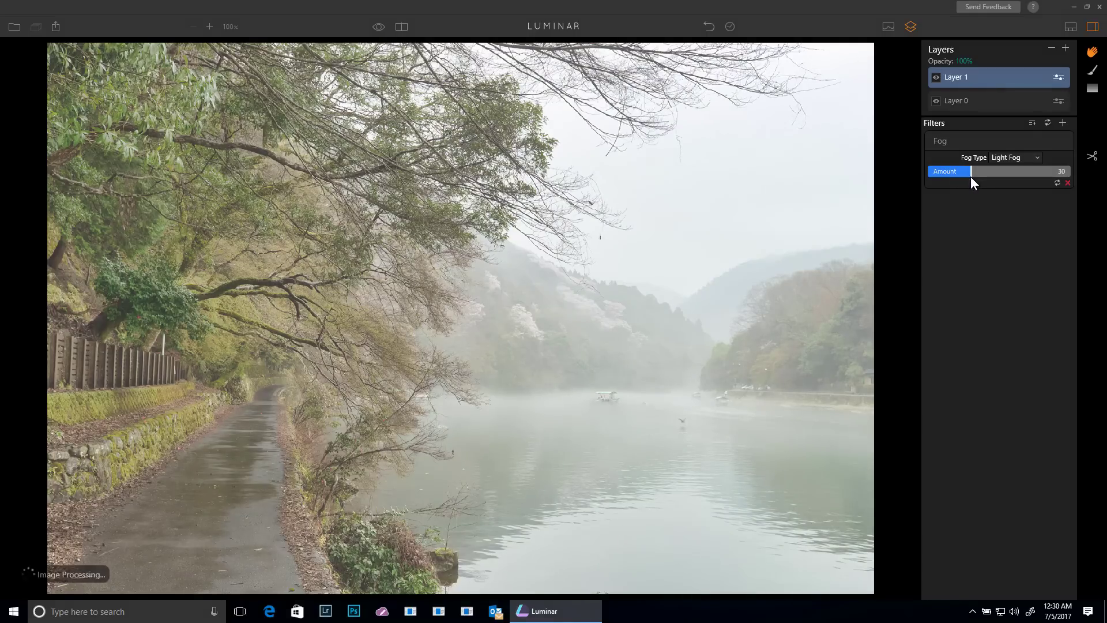
{"action": "left_click_drag", "start_coordinate": [973, 170], "coordinate": [982, 170]}
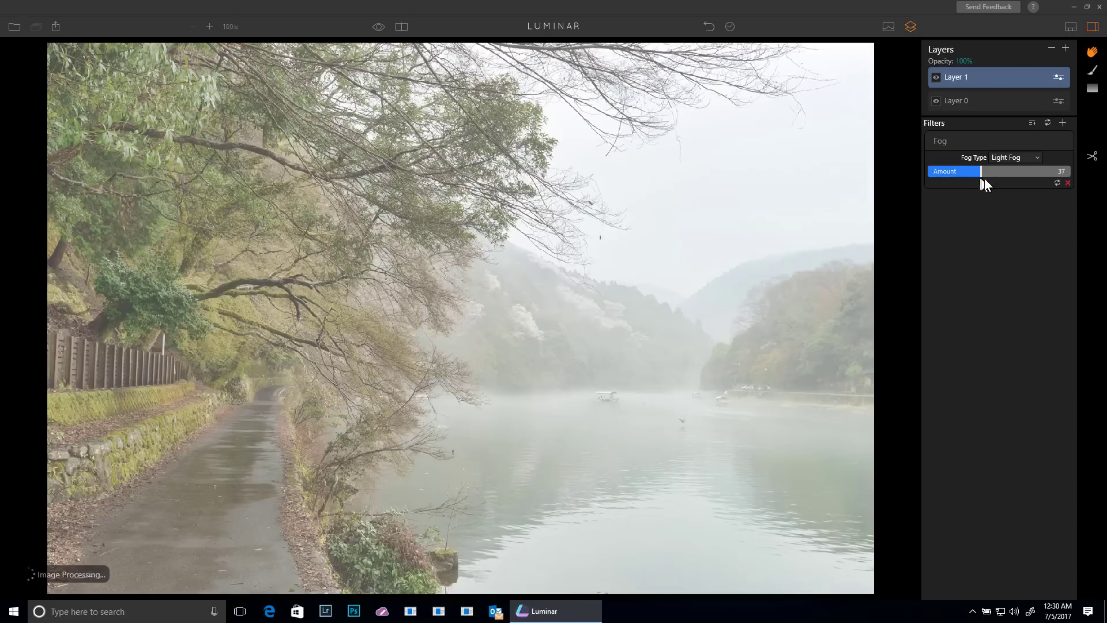
{"action": "left_click_drag", "start_coordinate": [981, 171], "coordinate": [986, 170]}
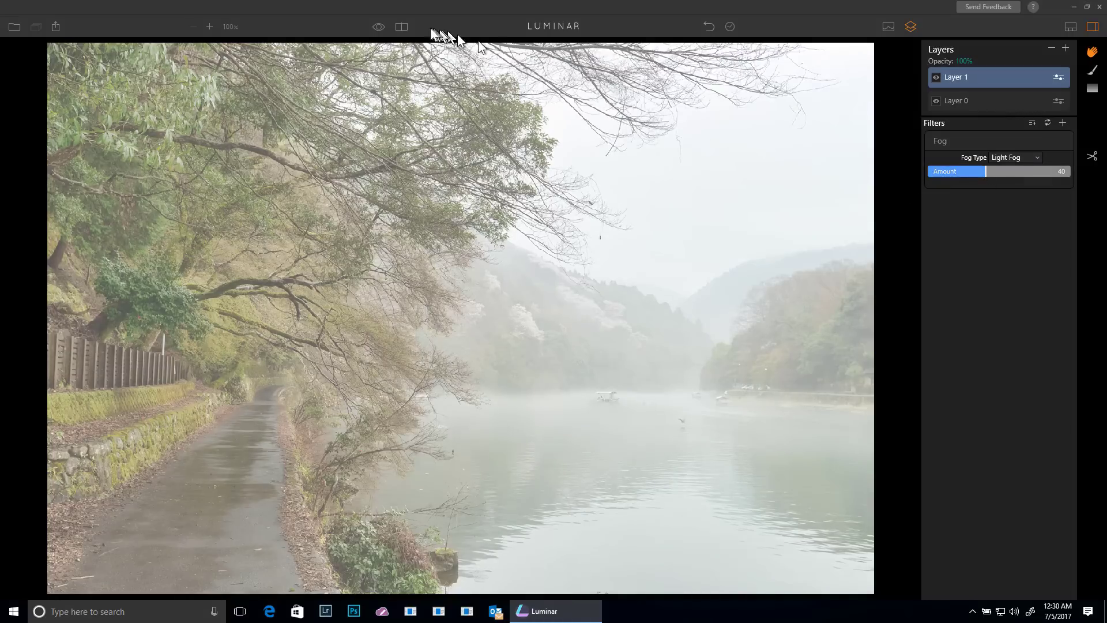
{"action": "left_click", "coordinate": [379, 26]}
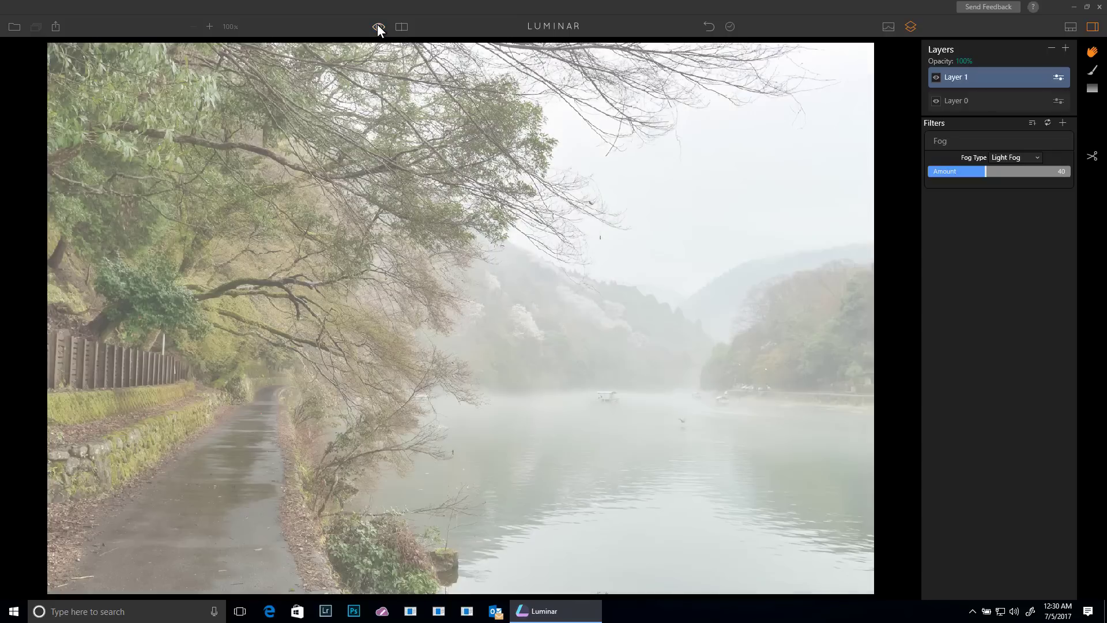
{"action": "left_click", "coordinate": [379, 26]}
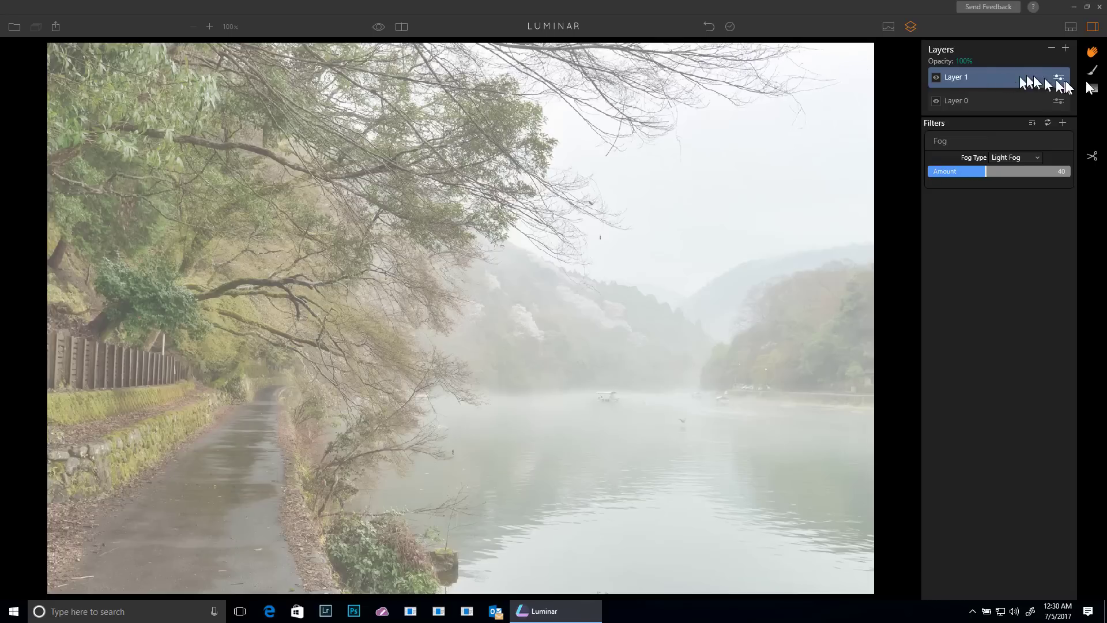
Step: Start a brush mask on Layer 1 and invert it so the fog is hidden everywhere
{"action": "left_click", "coordinate": [1057, 77]}
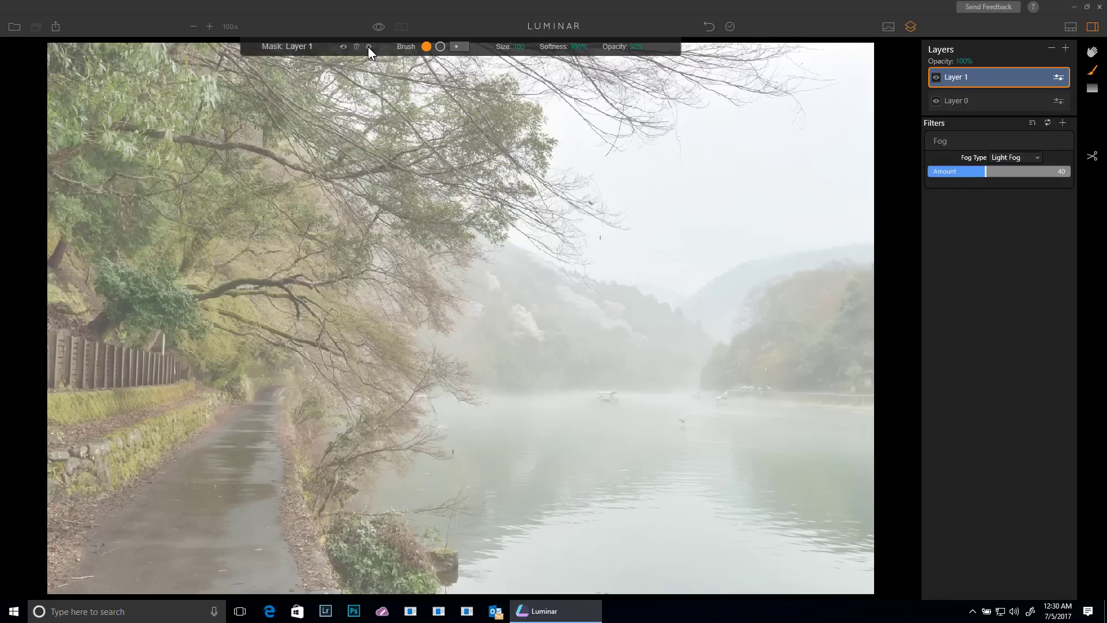
{"action": "left_click", "coordinate": [367, 46]}
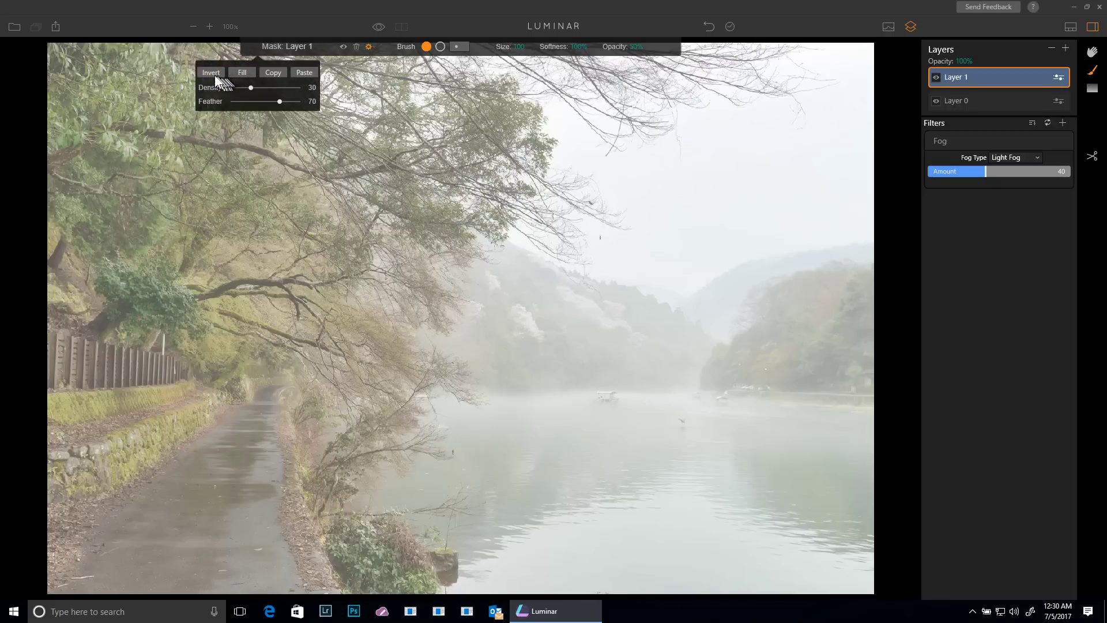
{"action": "left_click", "coordinate": [210, 72]}
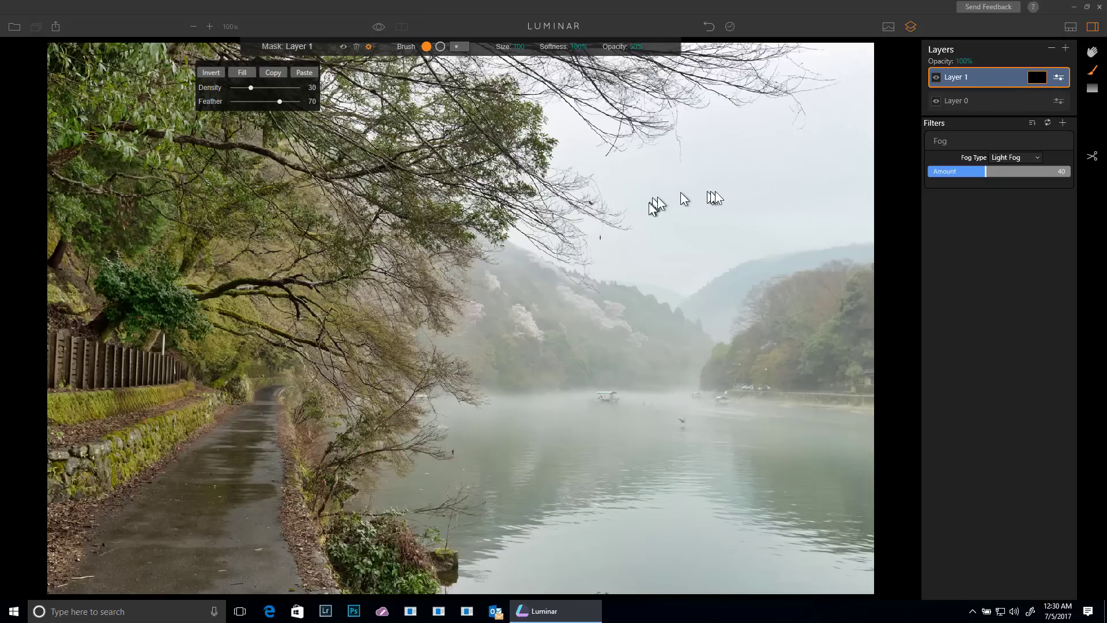
{"action": "mouse_move", "coordinate": [1053, 110]}
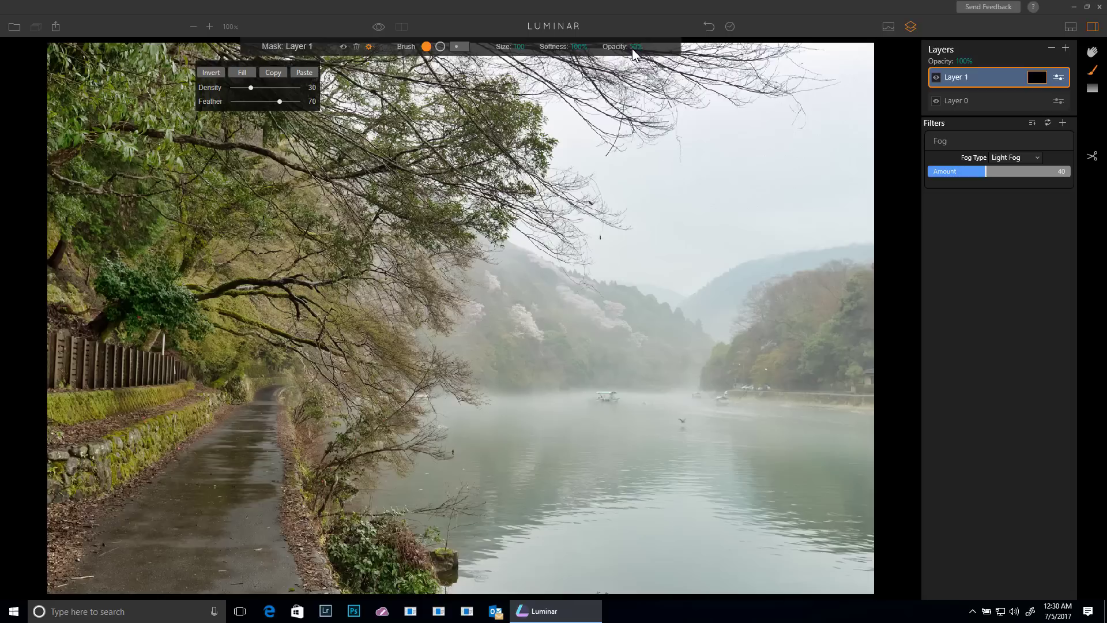
Step: Enlarge the brush and paint fog back over the river and the distant right-hand hills
{"action": "left_click", "coordinate": [637, 46]}
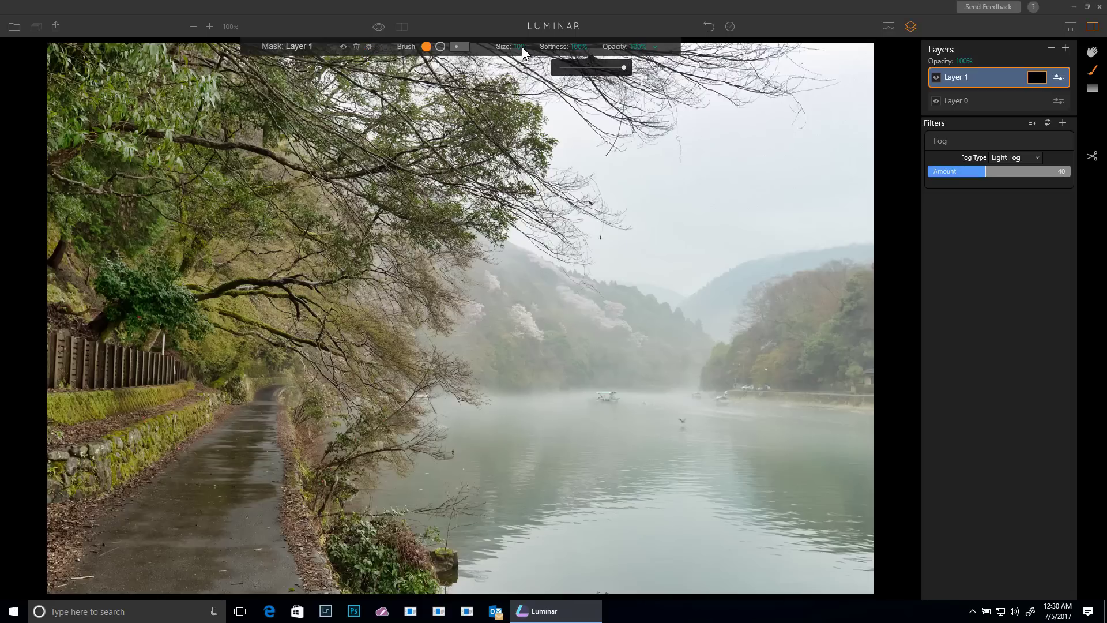
{"action": "left_click_drag", "start_coordinate": [624, 67], "coordinate": [450, 67]}
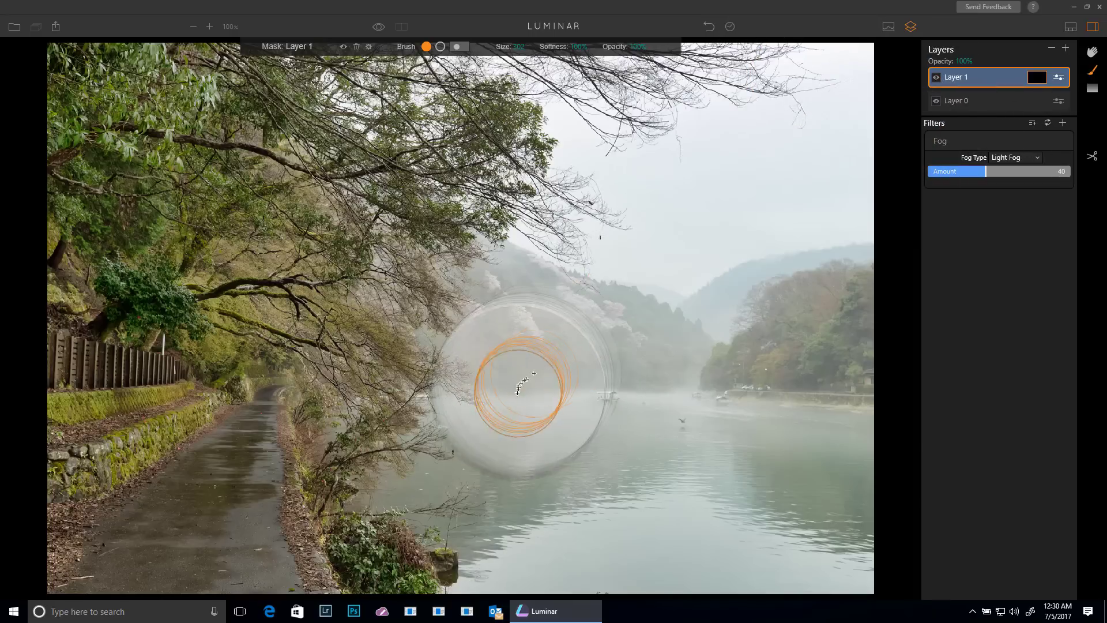
{"action": "left_click_drag", "start_coordinate": [522, 385], "coordinate": [769, 395]}
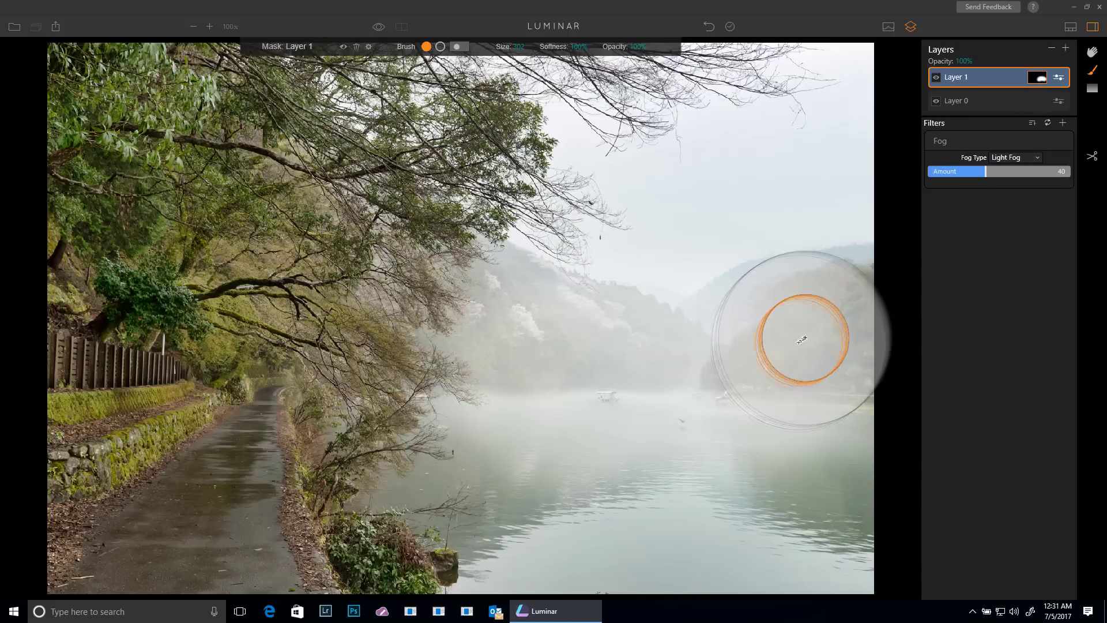
{"action": "left_click_drag", "start_coordinate": [802, 339], "coordinate": [788, 399]}
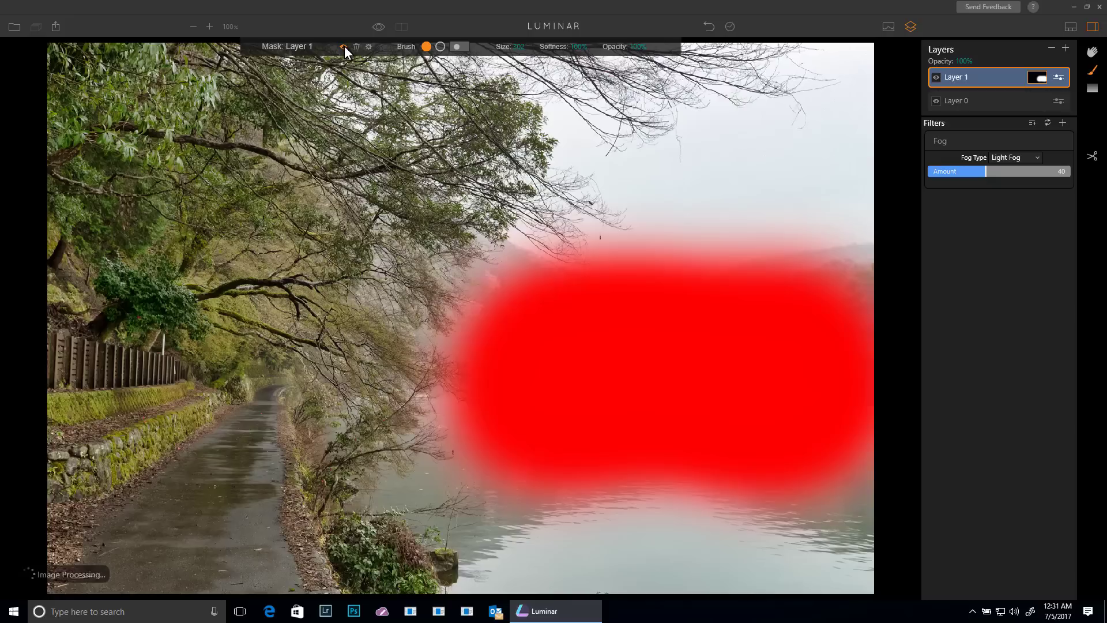
Step: Hide the red mask preview and brush fog over the river near the left bank
{"action": "left_click", "coordinate": [344, 46]}
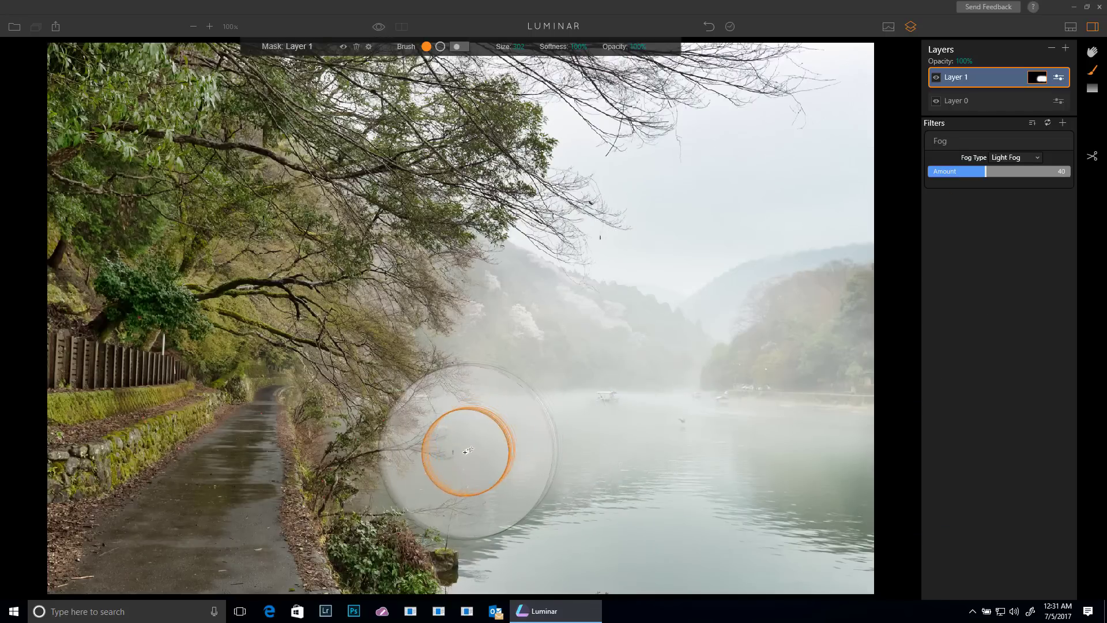
{"action": "left_click_drag", "start_coordinate": [466, 452], "coordinate": [840, 440]}
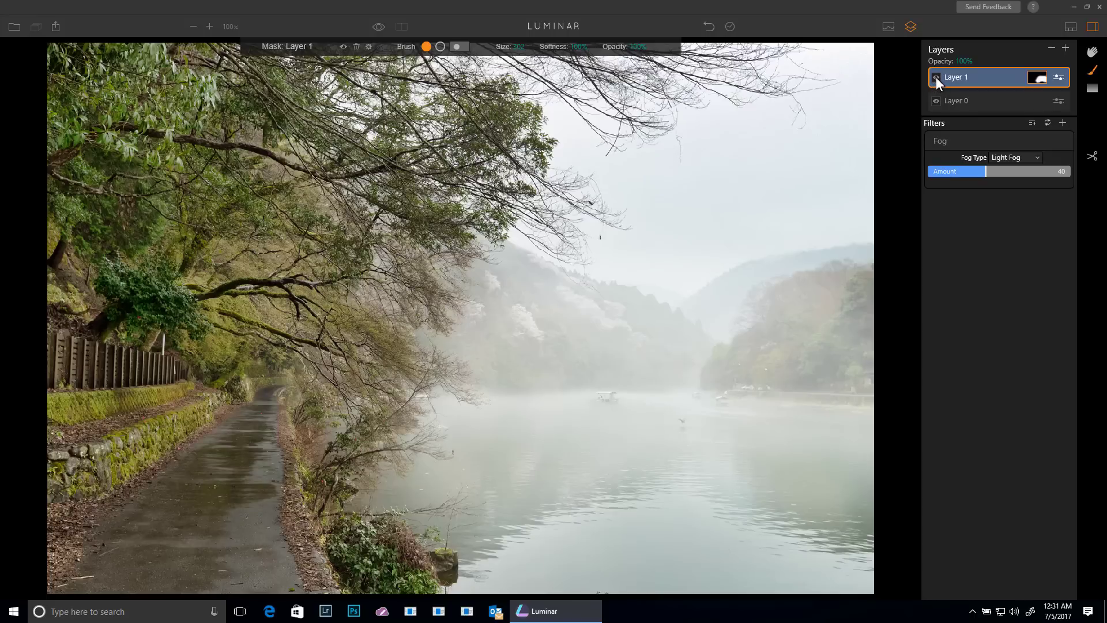
{"action": "mouse_move", "coordinate": [967, 106]}
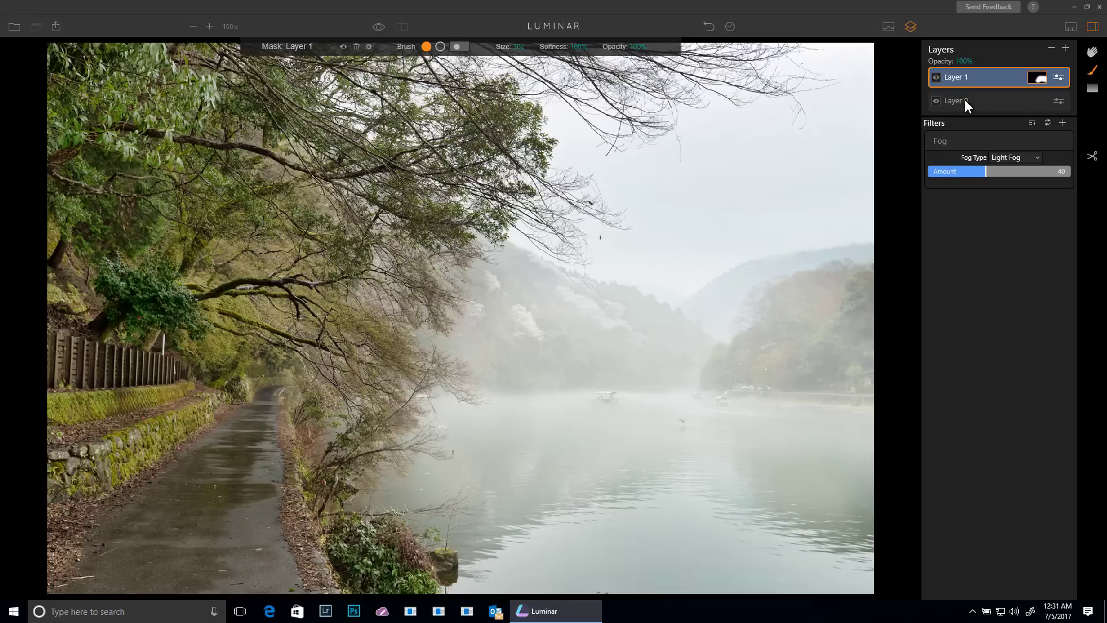
{"action": "left_click", "coordinate": [988, 100]}
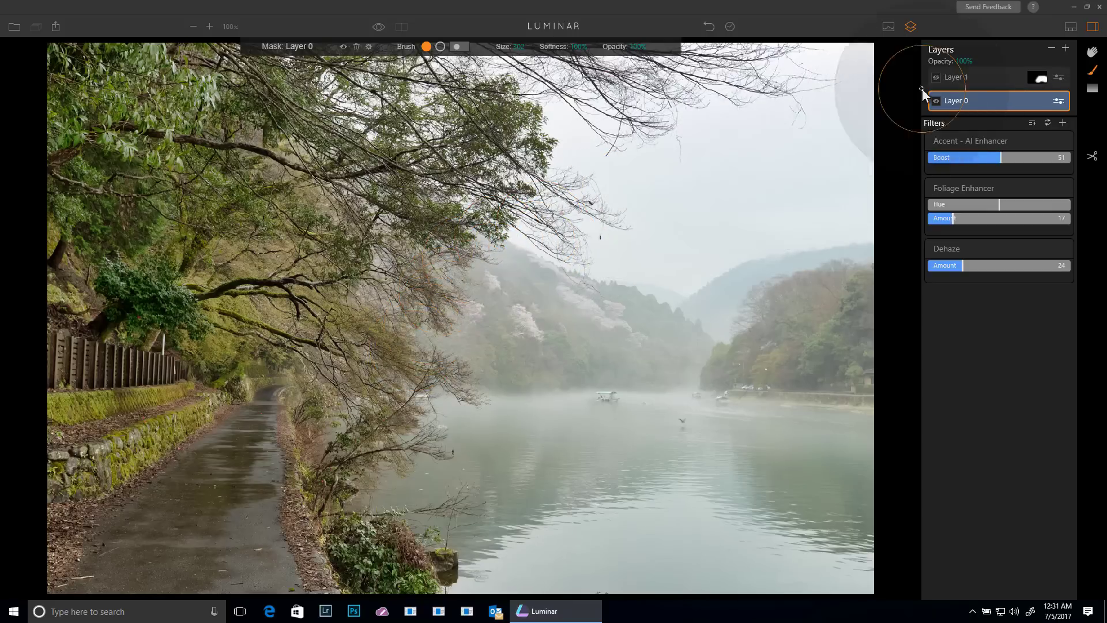
{"action": "left_click", "coordinate": [956, 78]}
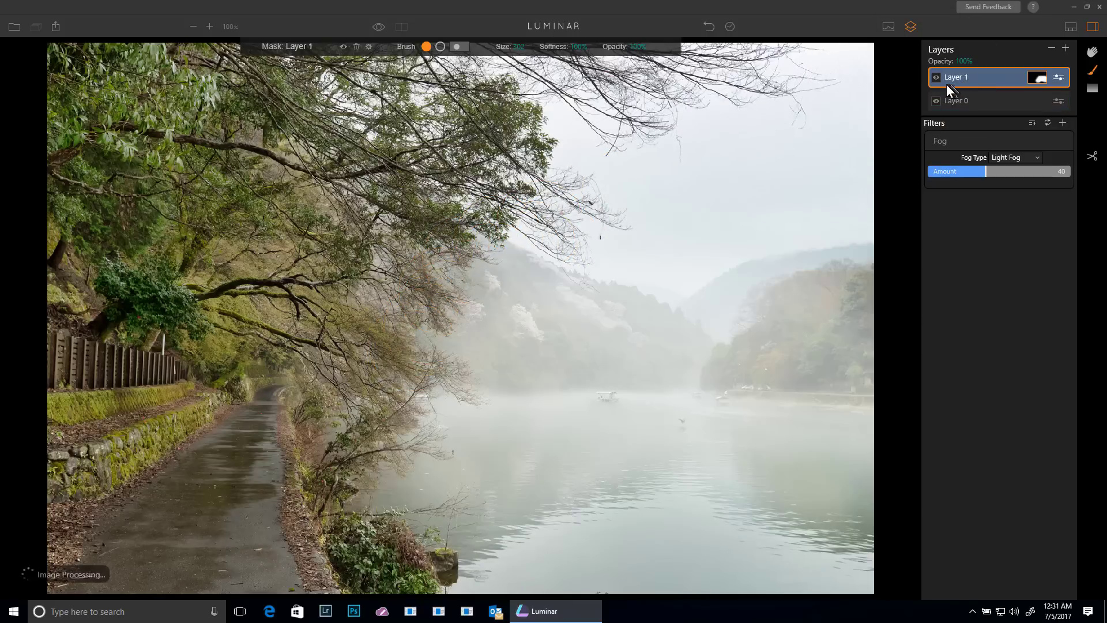